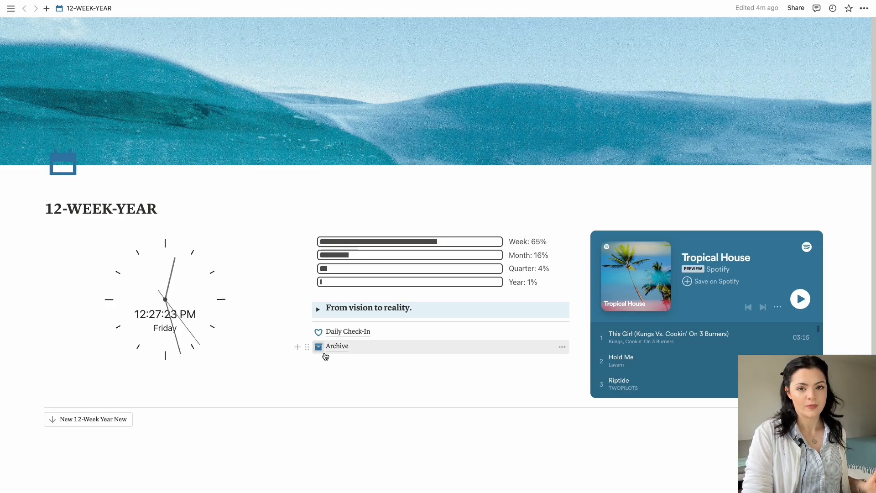
pyautogui.moveTo(382, 377)
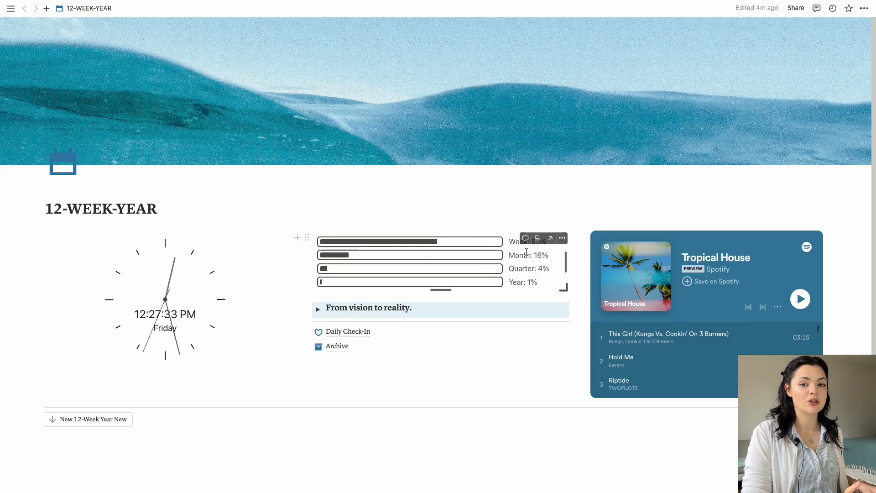
pyautogui.moveTo(494, 225)
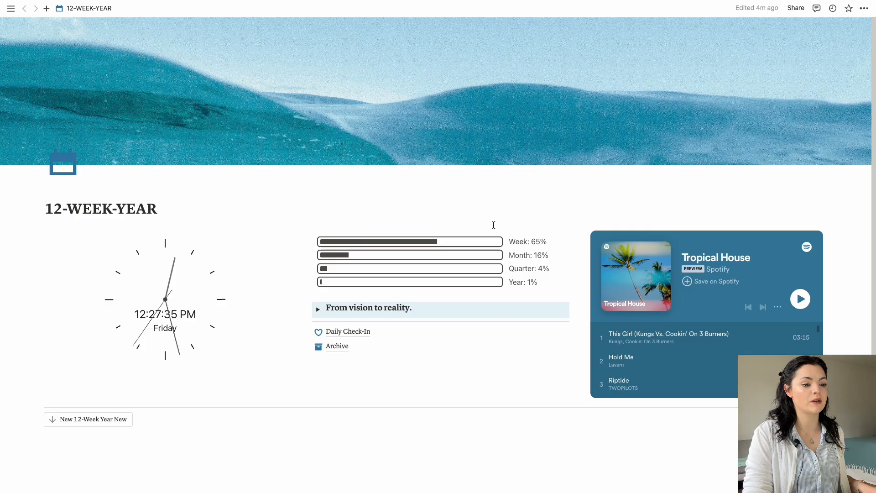
pyautogui.moveTo(522, 378)
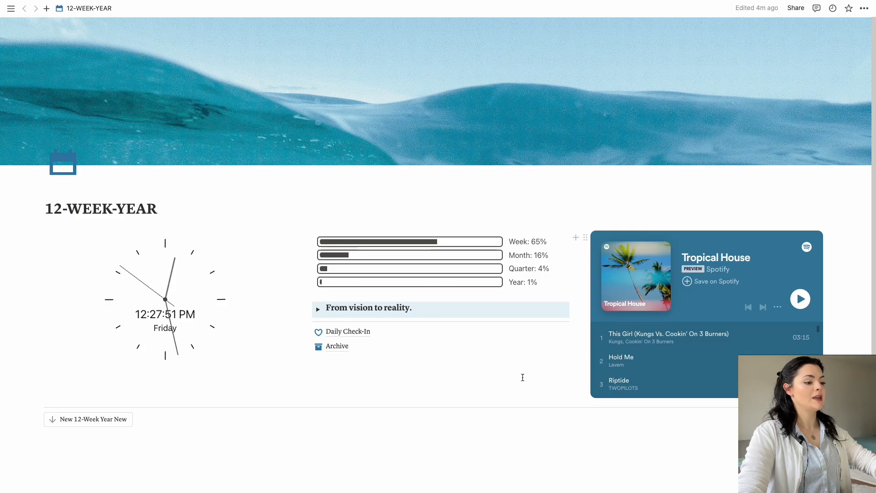
pyautogui.moveTo(469, 325)
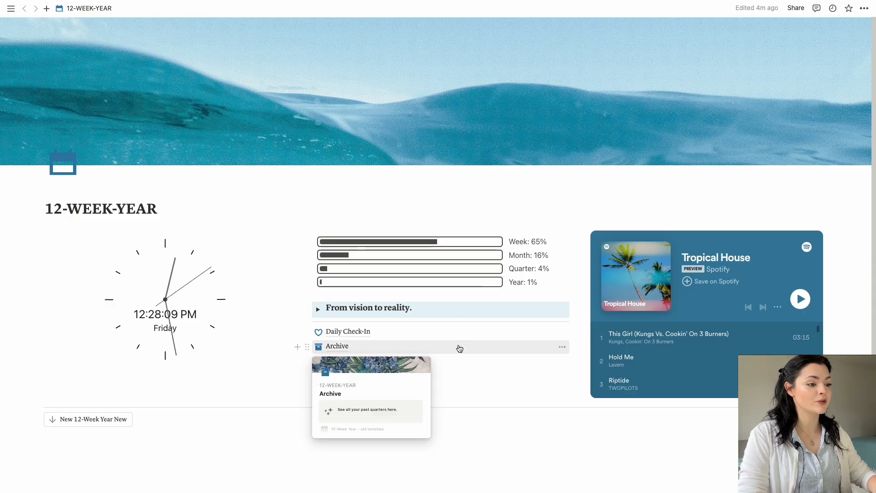
# Insert a new 12-Week Year block with the New 12-Week Year button.
pyautogui.click(317, 308)
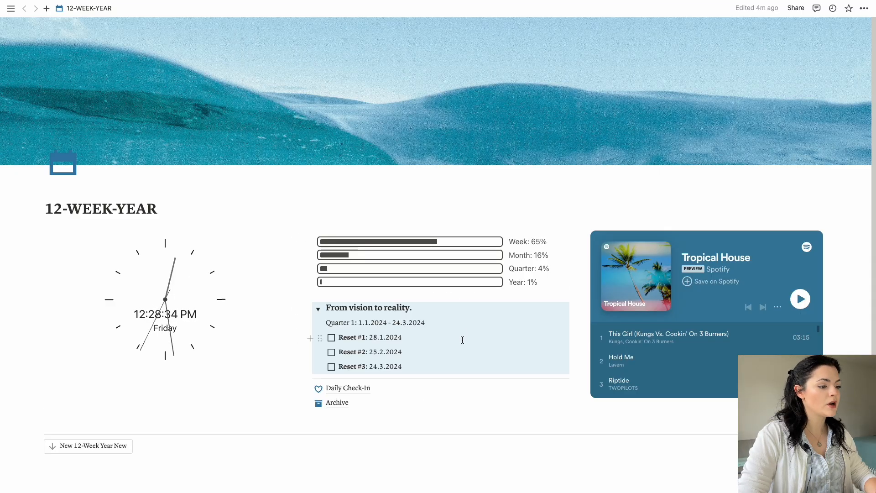
pyautogui.doubleClick(340, 322)
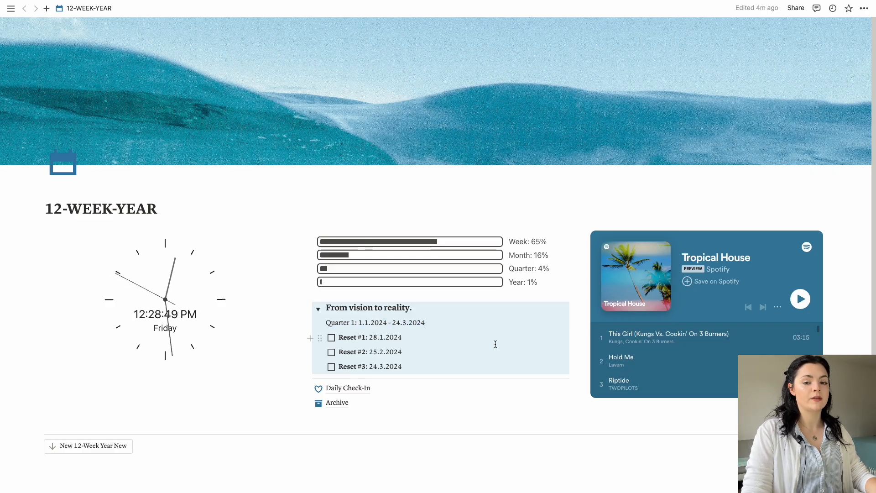
pyautogui.moveTo(404, 339)
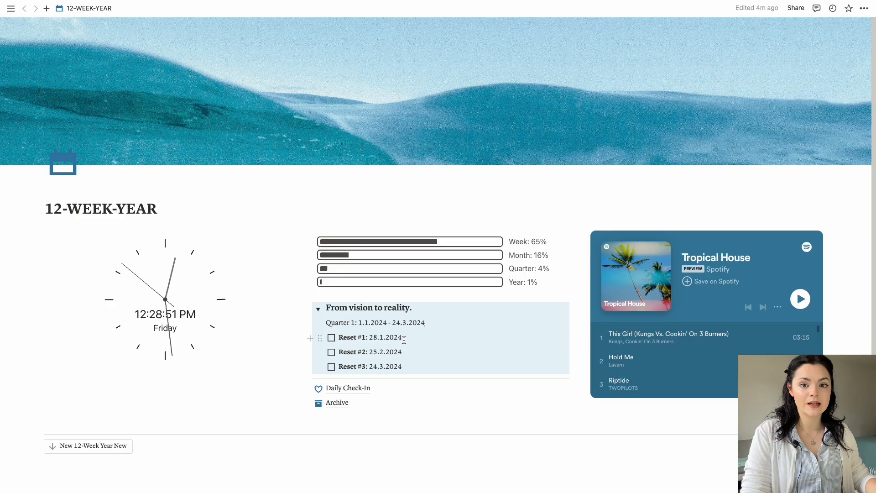
pyautogui.click(319, 308)
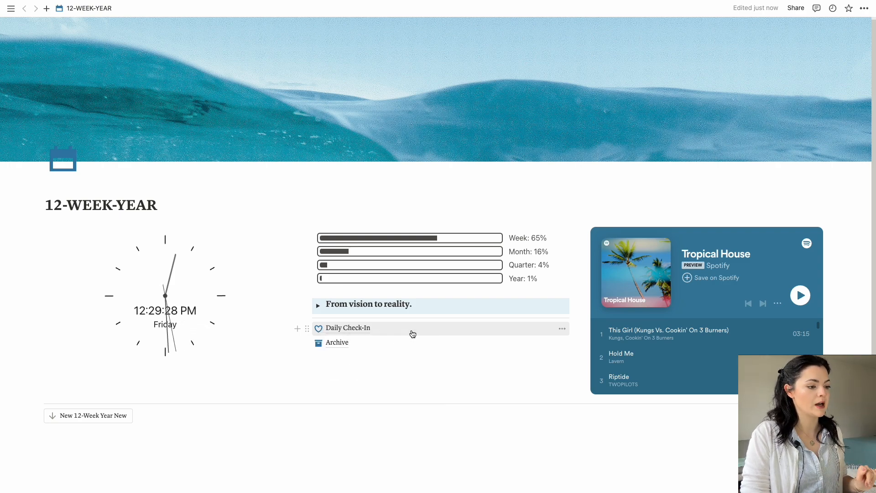
pyautogui.moveTo(450, 381)
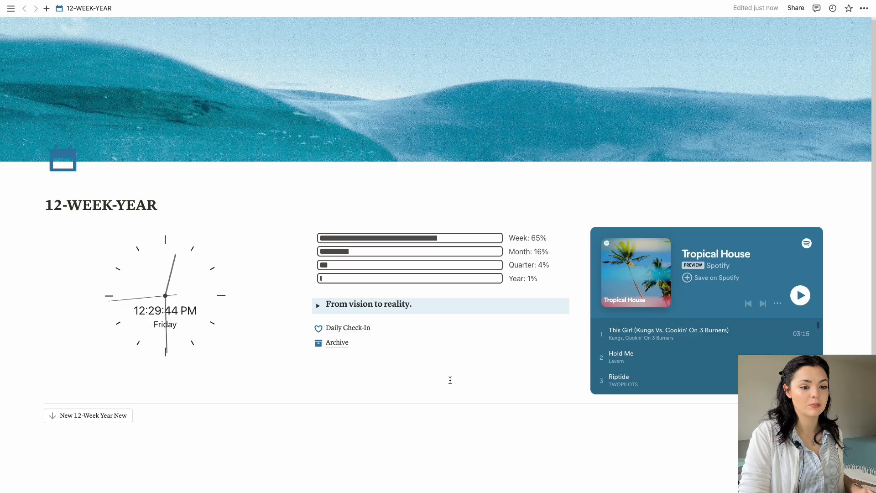
pyautogui.moveTo(792, 314)
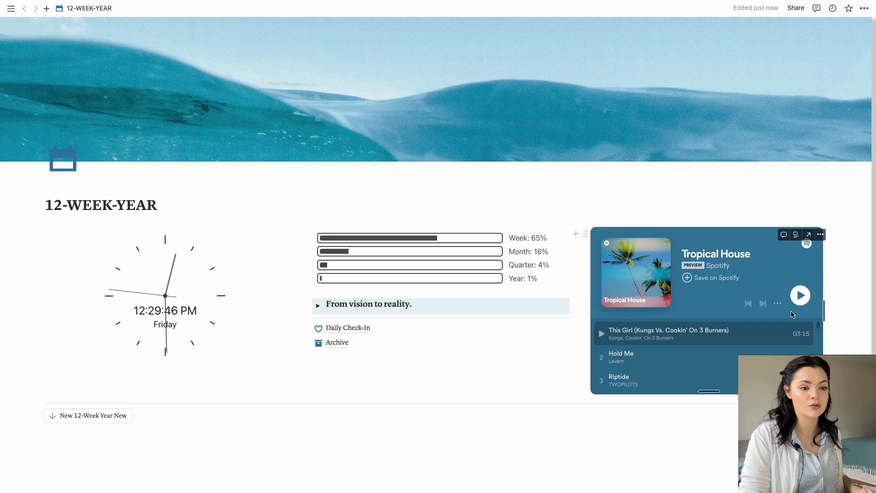
pyautogui.scroll(-3)
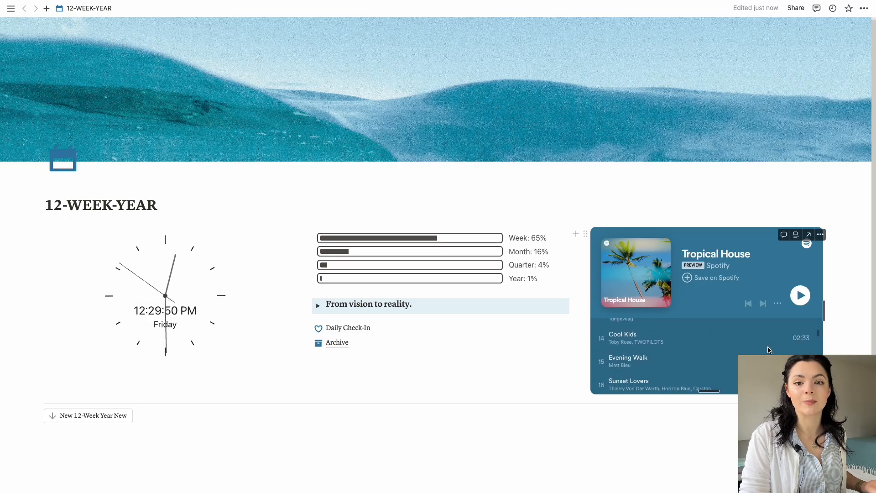
pyautogui.scroll(-3)
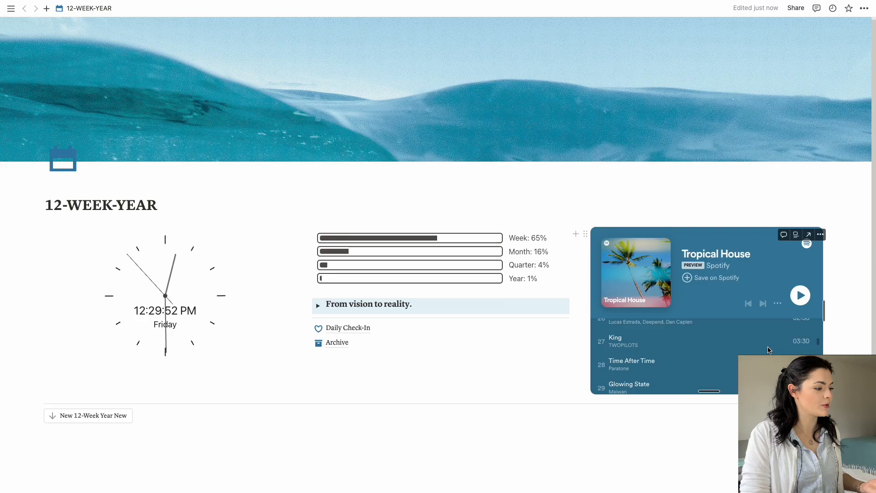
pyautogui.scroll(-3)
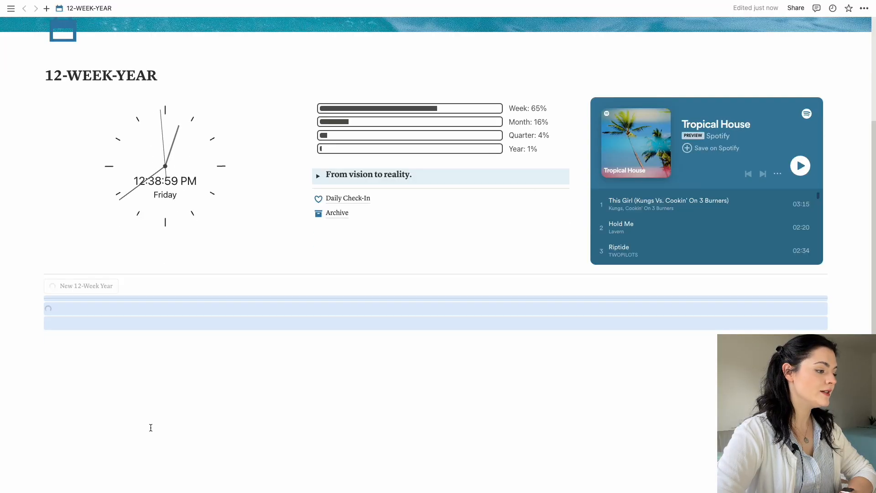
pyautogui.moveTo(135, 364)
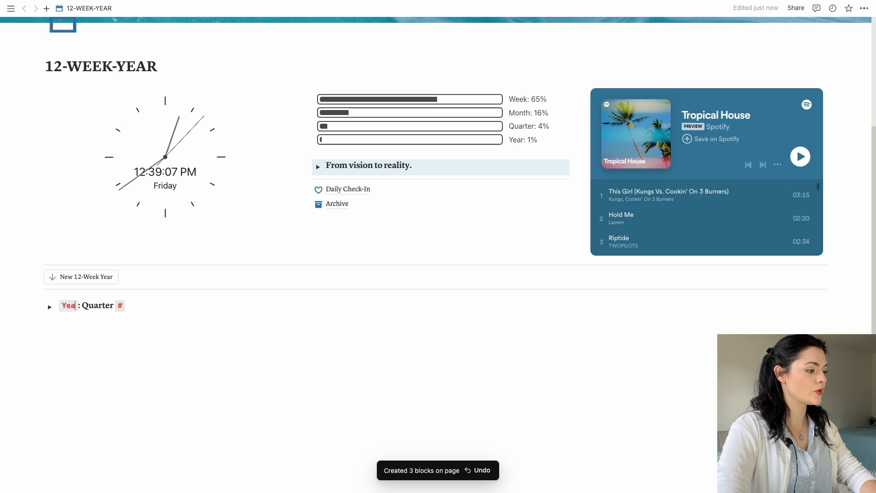
# Fill the new section's heading to read '2024: Quarter 1 - Bliss'.
pyautogui.write('2024')
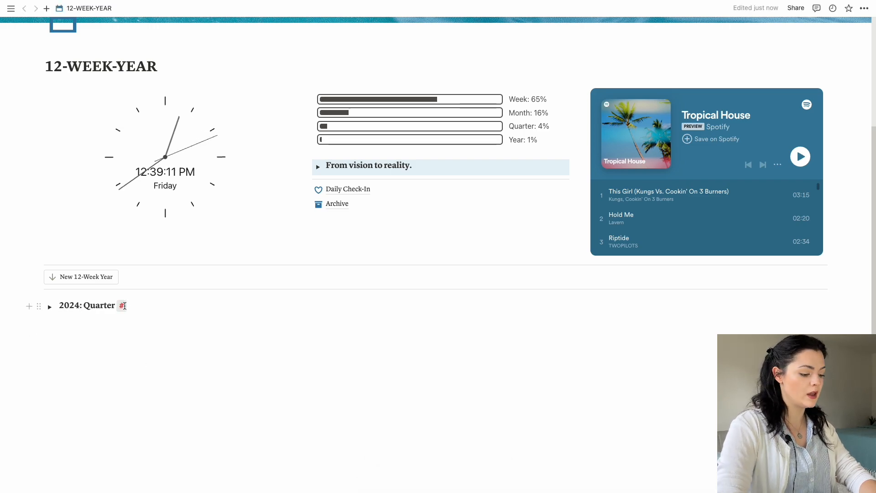
pyautogui.write('1')
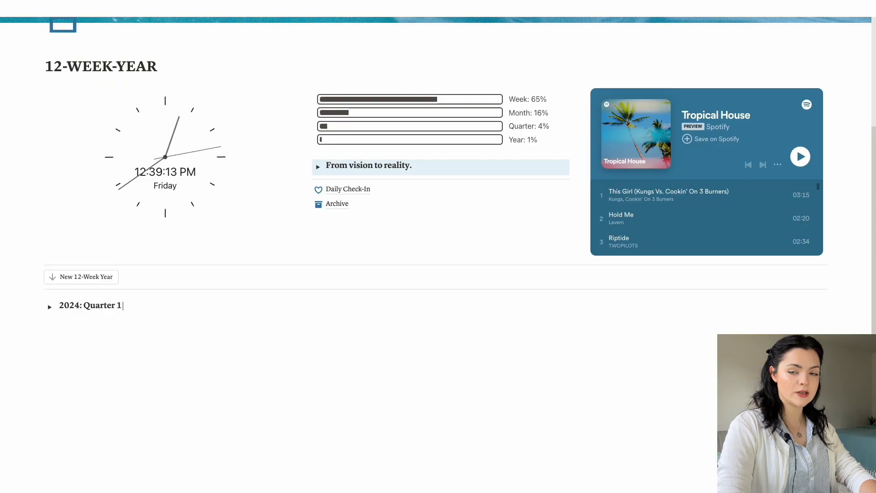
pyautogui.write('-')
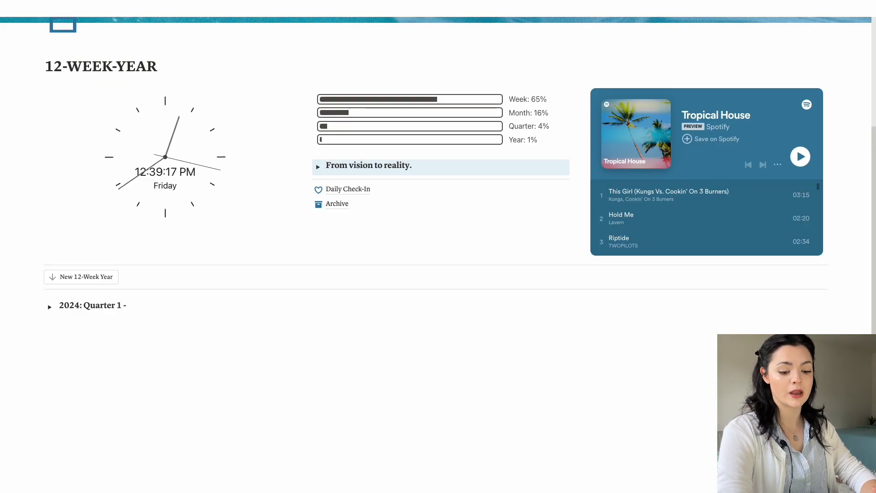
pyautogui.write('Bliss')
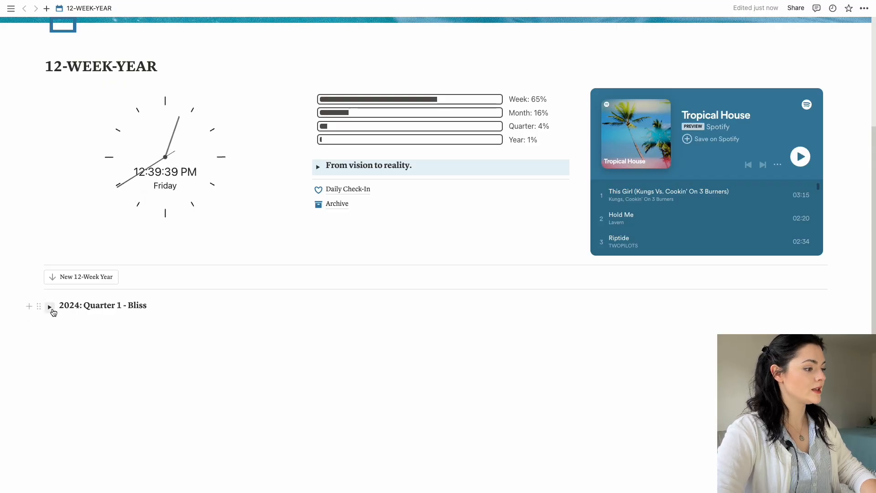
# Expand the 2024: Quarter 1 - Bliss toggle and scroll through its vision board, goals and Work Mode.
pyautogui.click(50, 306)
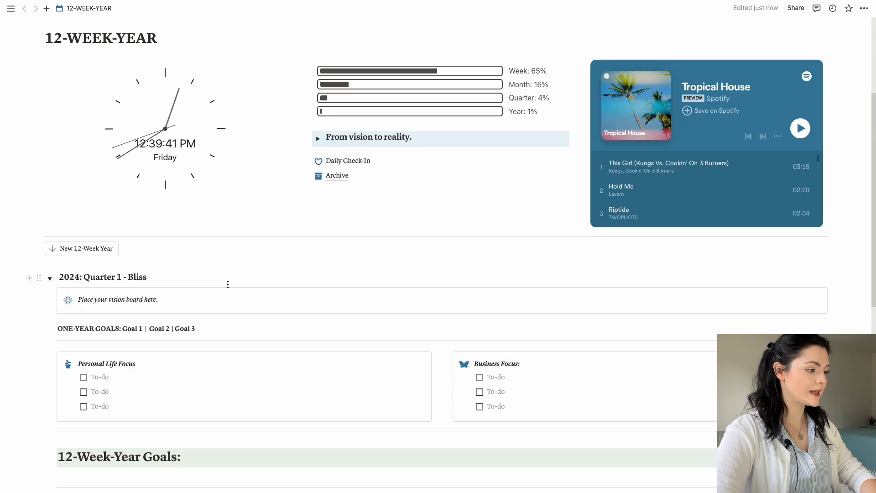
pyautogui.scroll(-3)
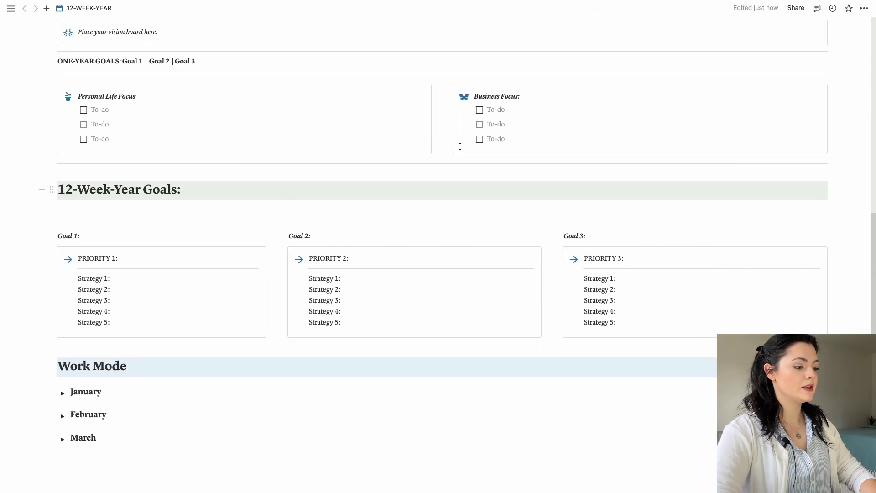
pyautogui.scroll(3)
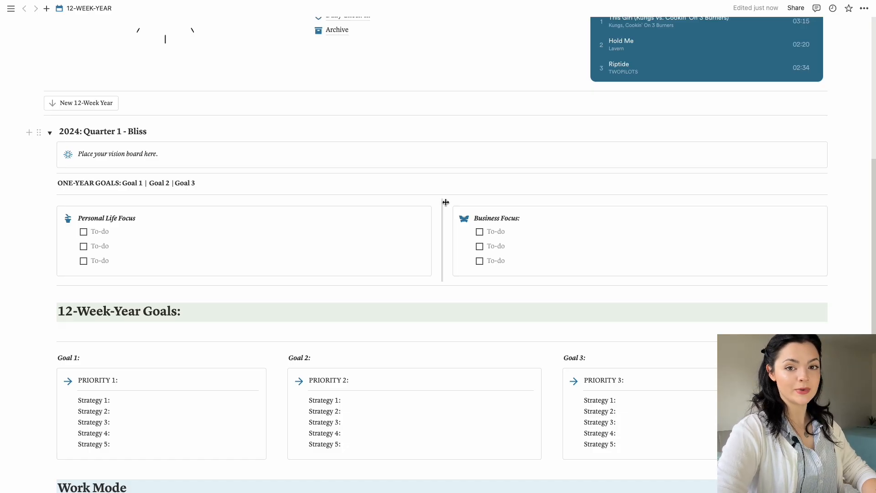
pyautogui.moveTo(52, 148)
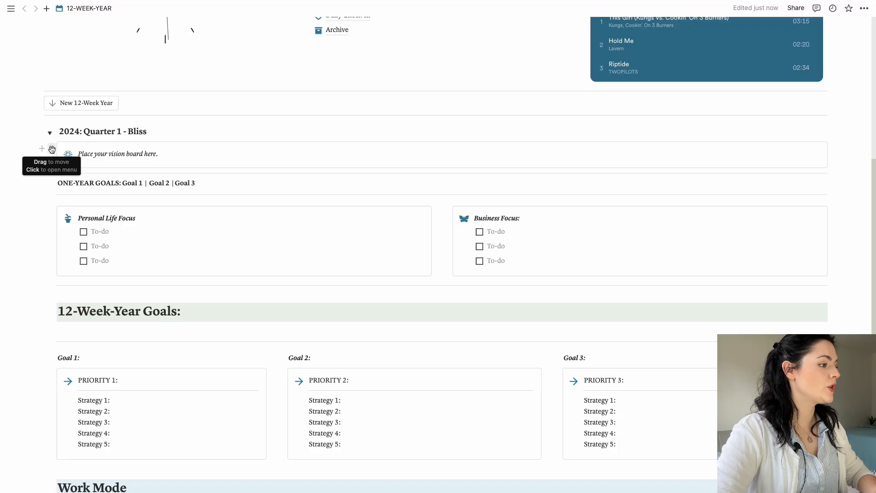
# Replace the vision board placeholder with an uploaded image, 'template vision board.png' from CANVA.
pyautogui.click(50, 149)
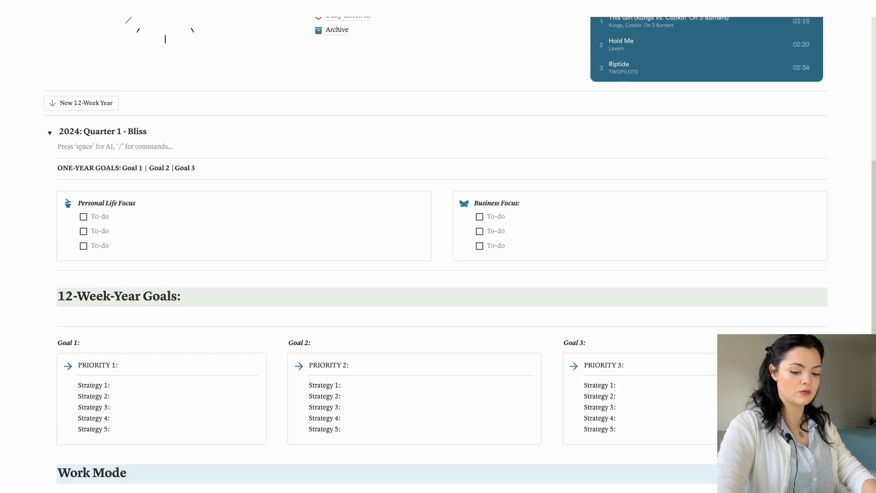
pyautogui.write('/im')
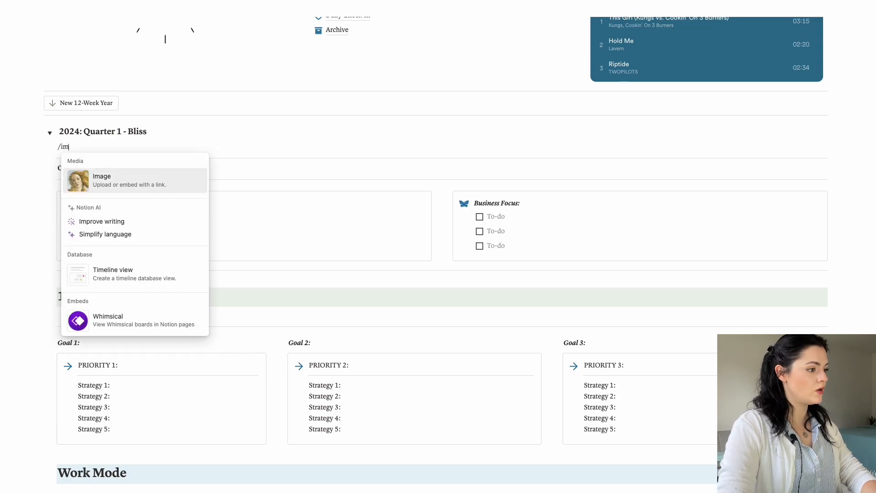
pyautogui.click(102, 180)
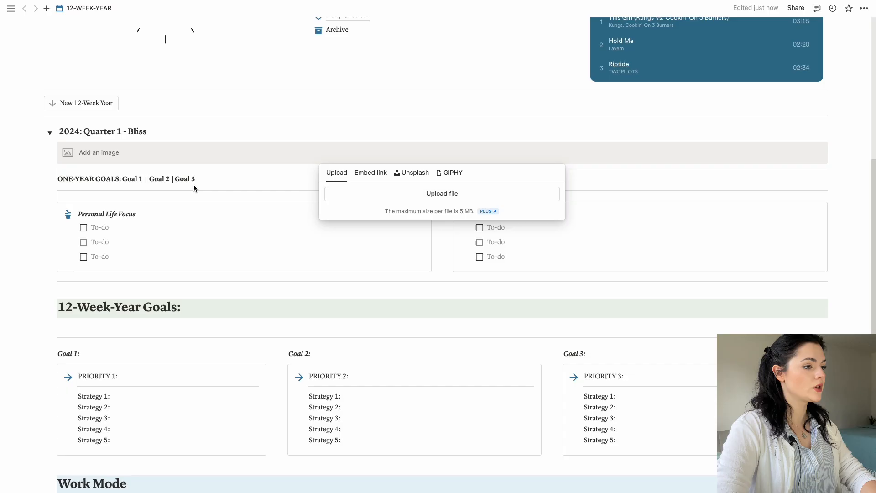
pyautogui.click(441, 194)
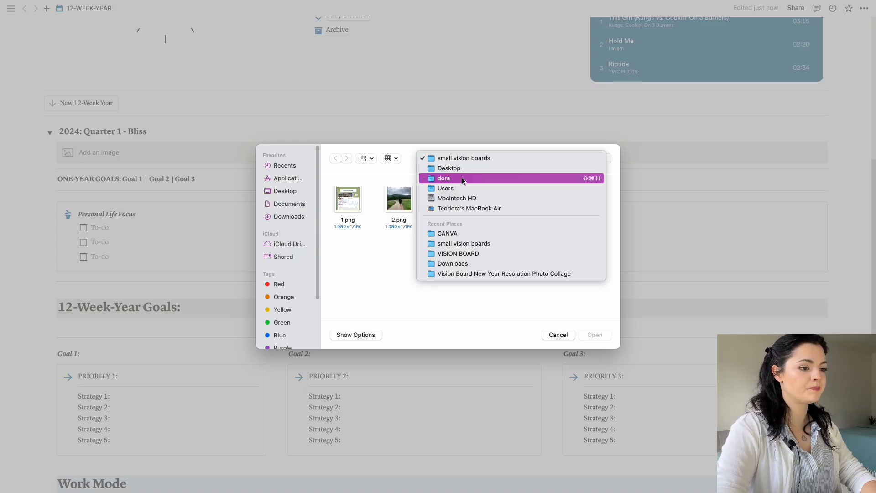
pyautogui.click(448, 233)
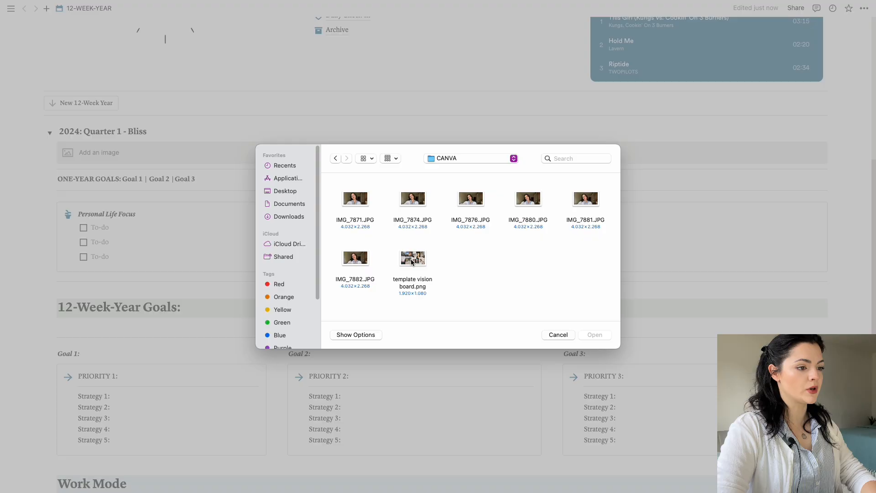
pyautogui.click(413, 258)
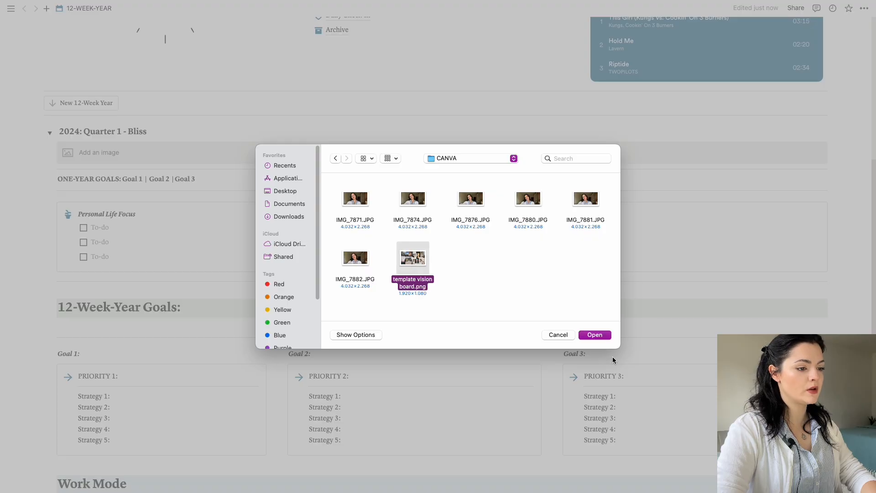
pyautogui.click(594, 334)
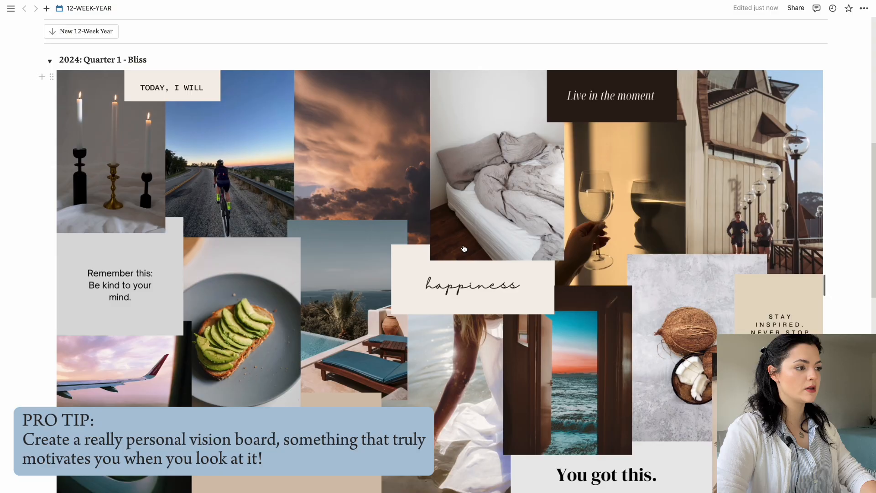
# Scroll past the vision board to the One-Year Goals line and clear the 'Goal 1' label.
pyautogui.scroll(-3)
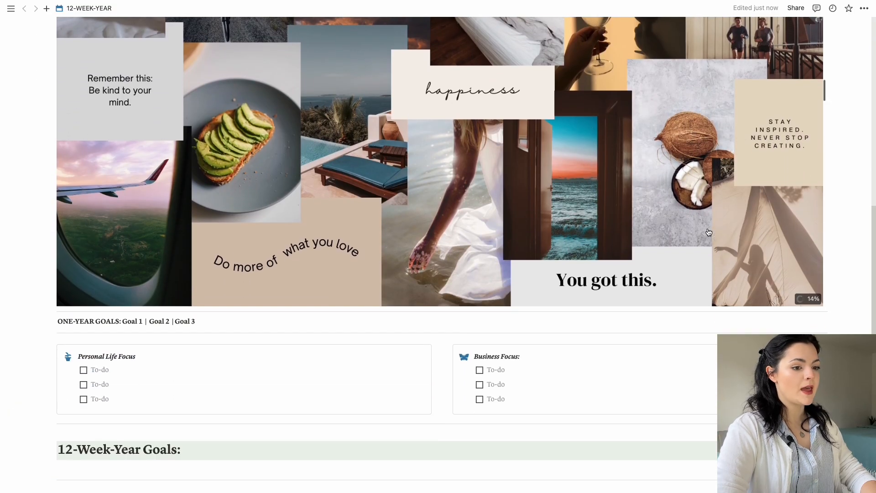
pyautogui.scroll(3)
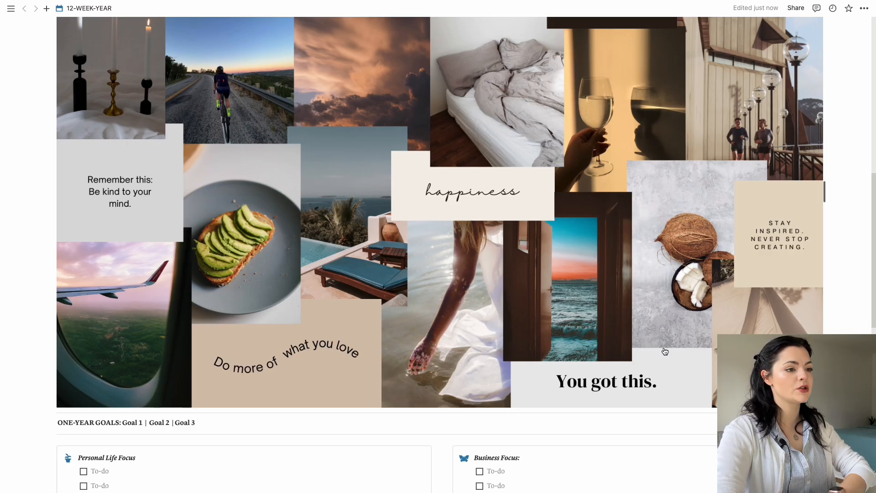
pyautogui.moveTo(582, 331)
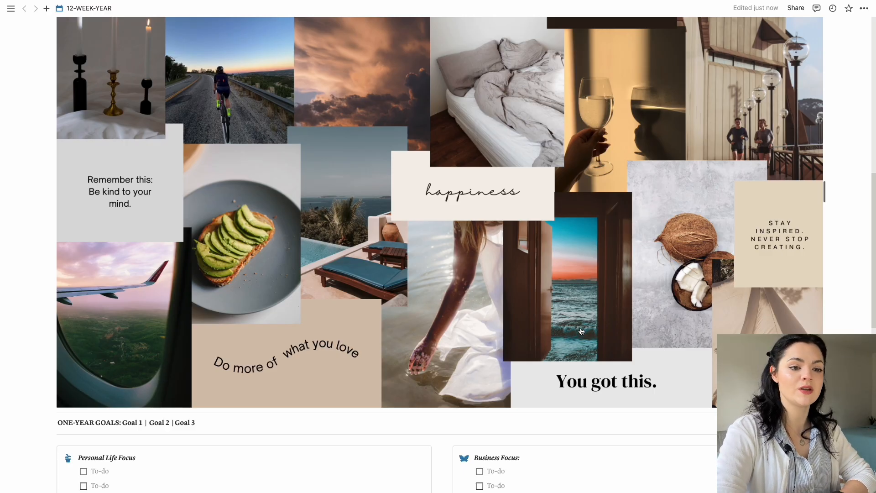
pyautogui.scroll(-3)
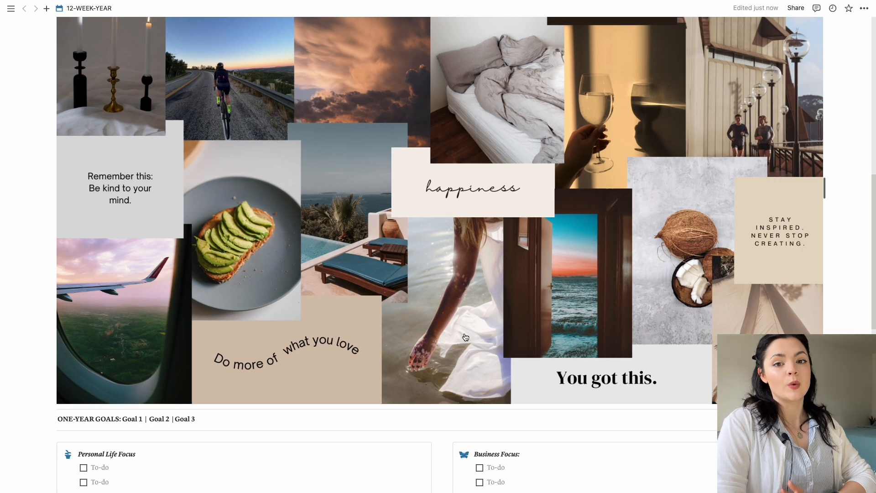
pyautogui.moveTo(453, 338)
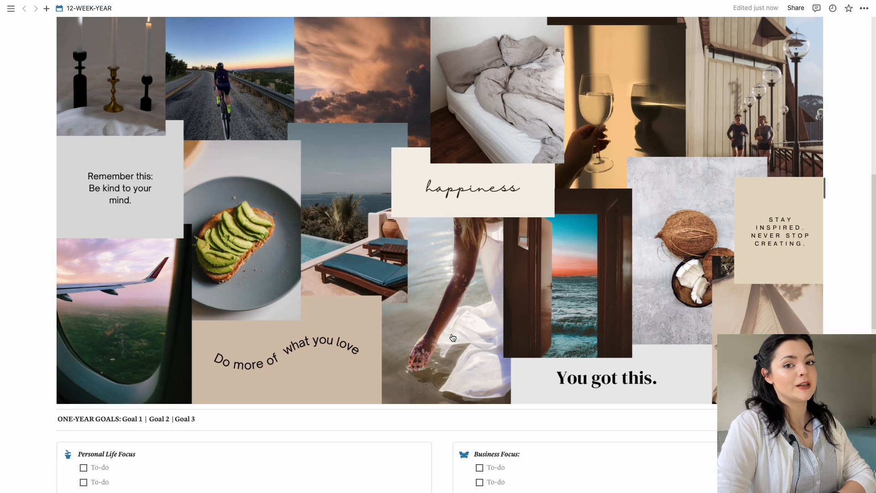
pyautogui.scroll(-3)
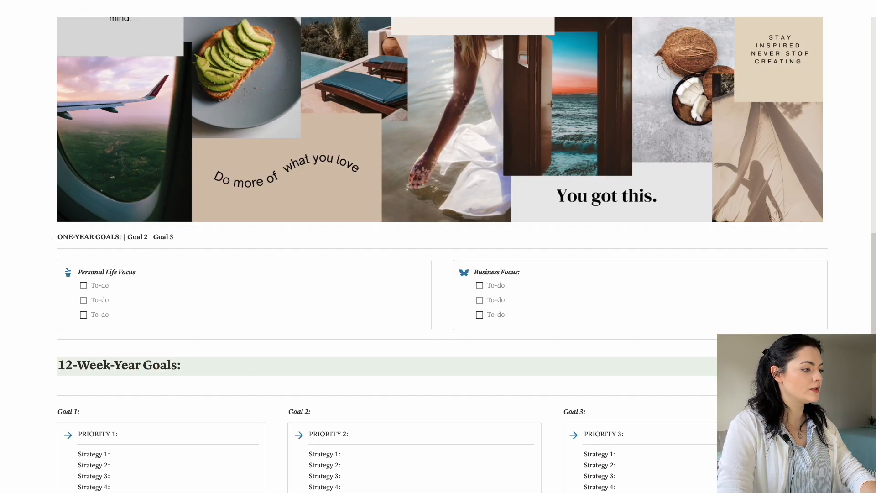
# Enter one-year goals 'Youtube Monetised', 'Become an intuitive eater' and '10k in savings'.
pyautogui.write('Youtube m')
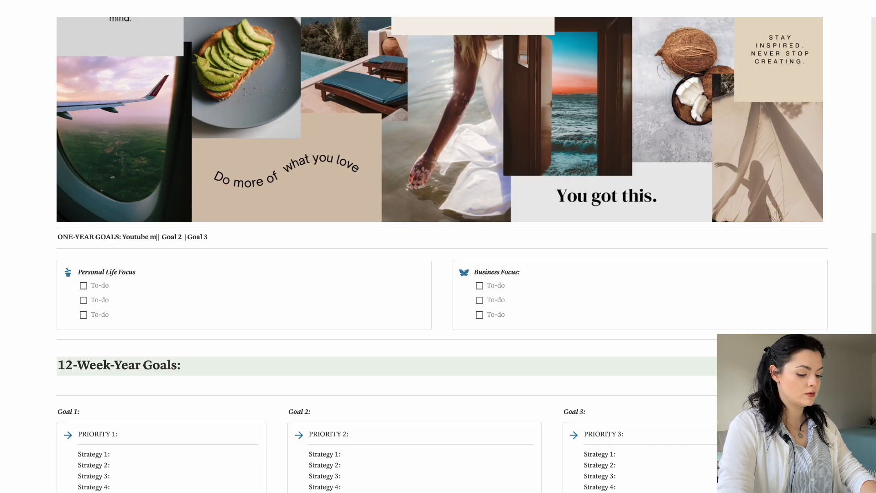
pyautogui.write('one')
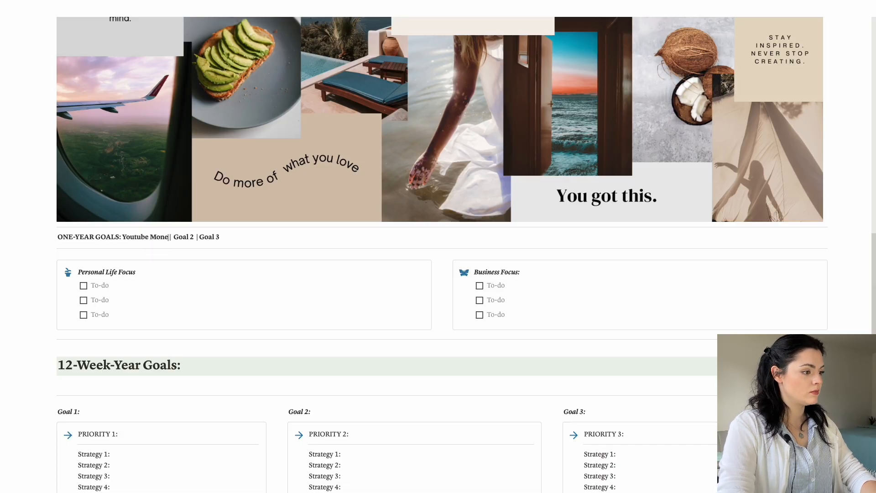
pyautogui.write('tised')
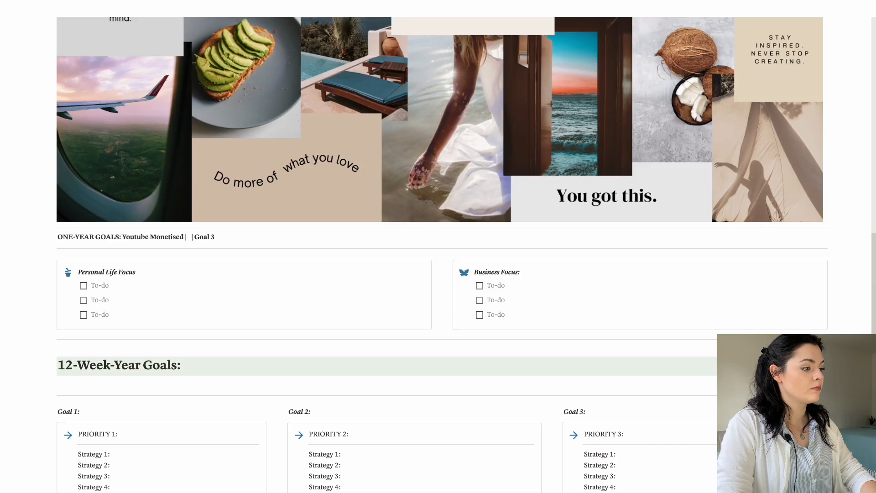
pyautogui.write('bECA')
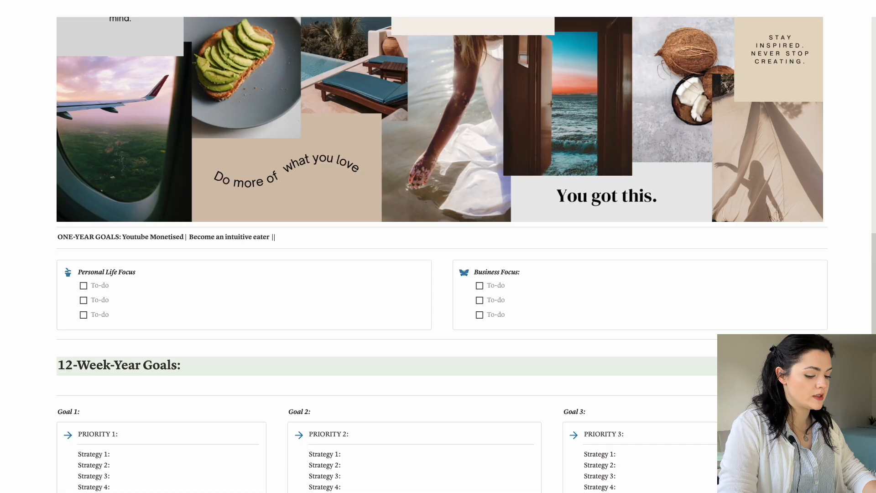
pyautogui.write('10k in savings')
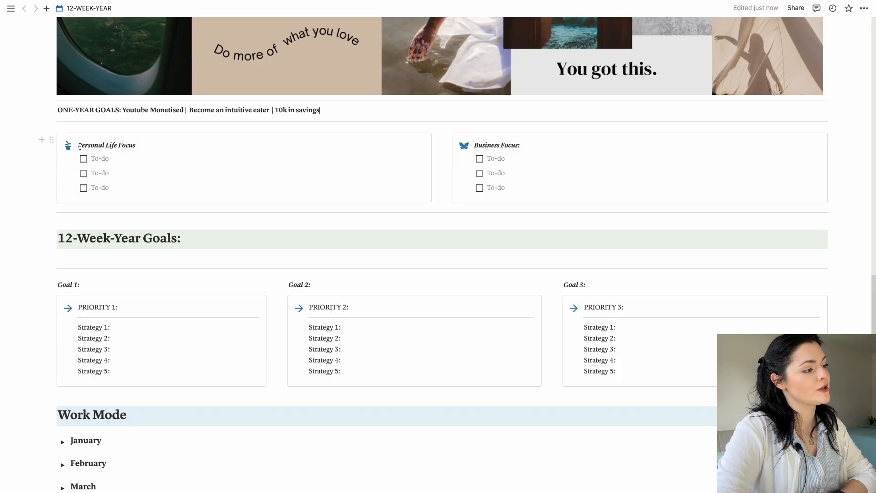
# List 'heal relationship with food', 'be mindful of spendings', 'develop healthy coping mechanisms' as personal focuses.
pyautogui.click(112, 159)
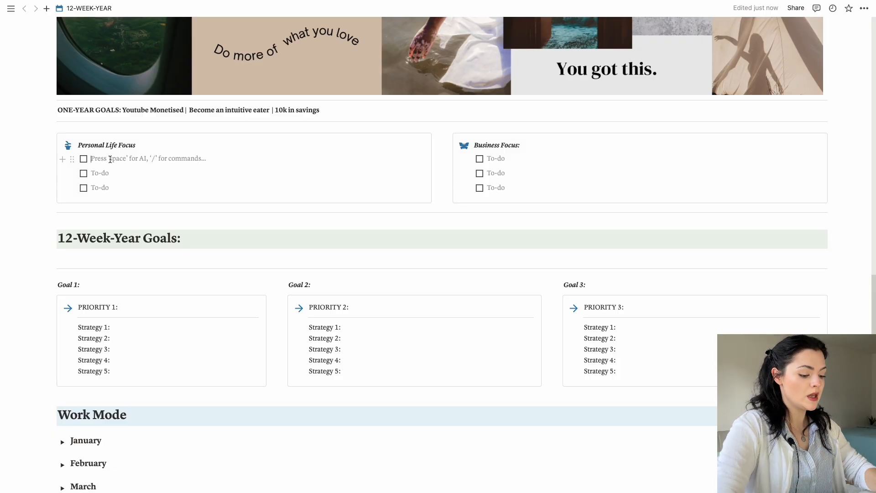
pyautogui.write('heal wit')
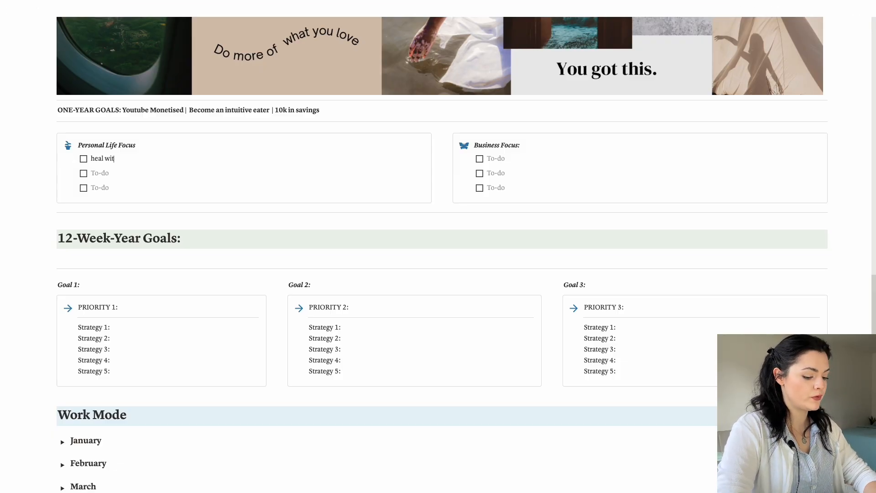
pyautogui.write('relationship with food')
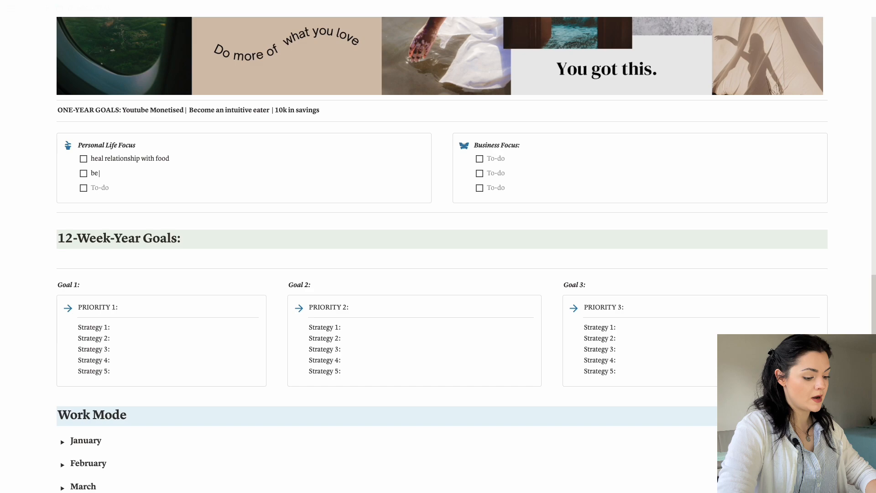
pyautogui.write('mindful of')
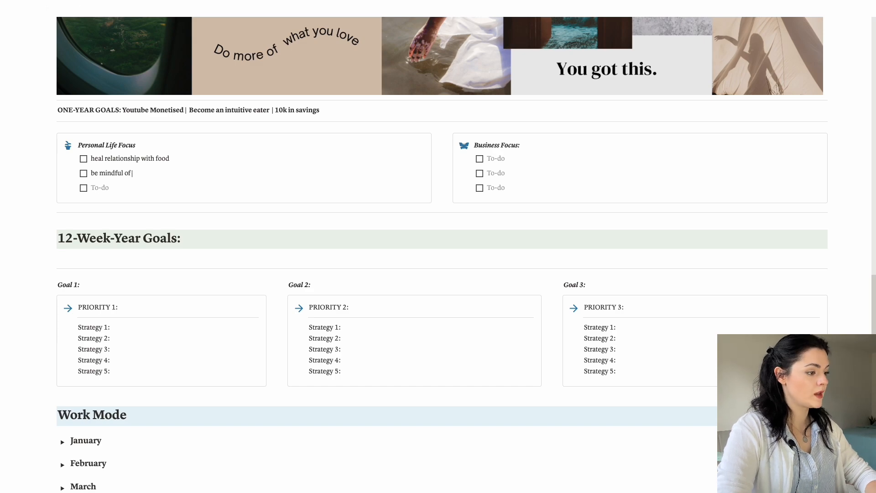
pyautogui.write('spendings')
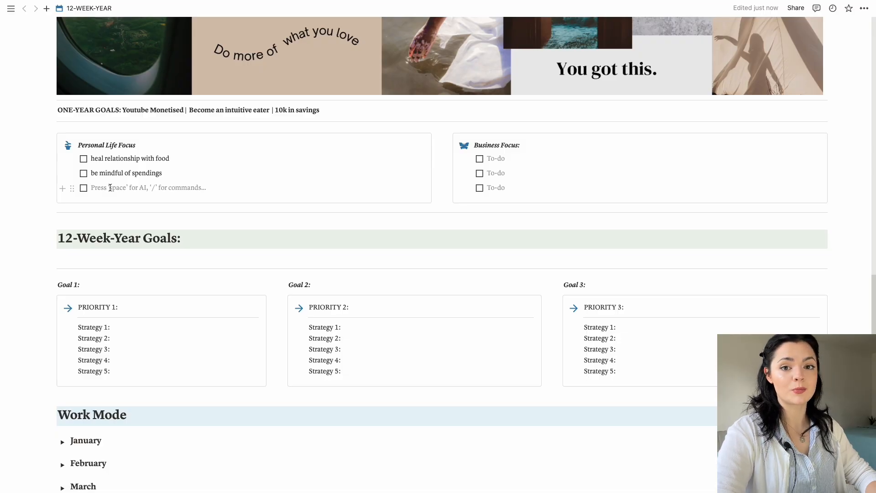
pyautogui.write('develop healthy coping mechanisms')
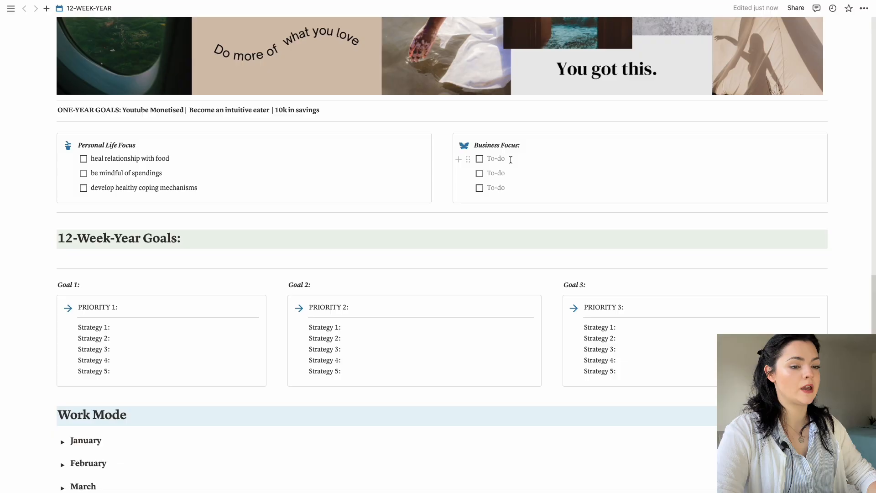
# List 'network more', 'prioritise filming for Youtube', 'create a new stream of income' as business focuses.
pyautogui.write('n')
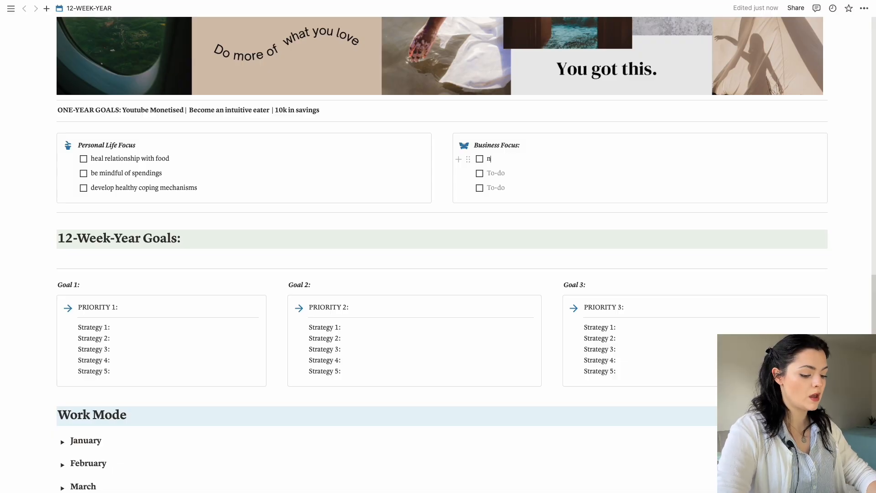
pyautogui.write('etwork more')
pyautogui.click(653, 173)
pyautogui.write('priot')
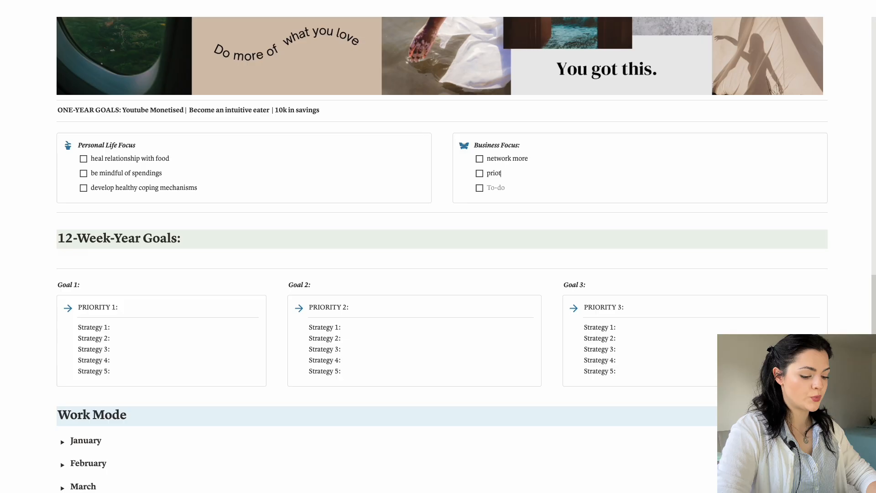
pyautogui.press('Backspace')
pyautogui.write('ritise filming for Youtube')
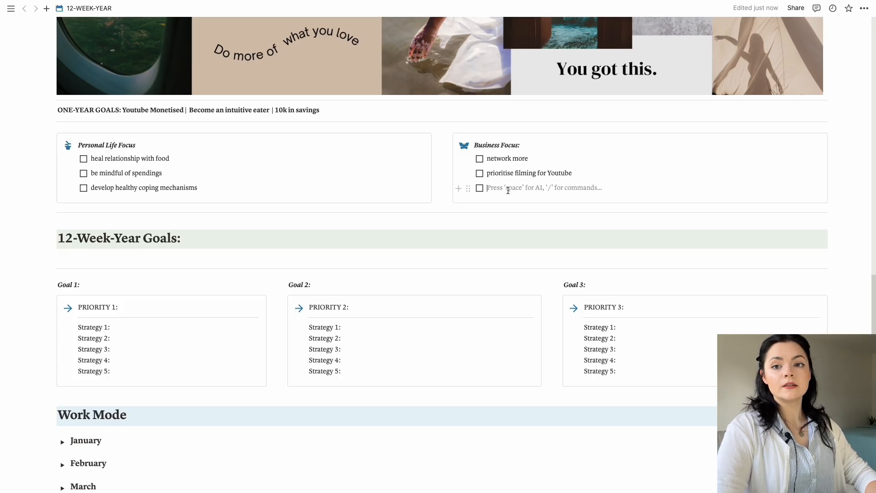
pyautogui.write('c')
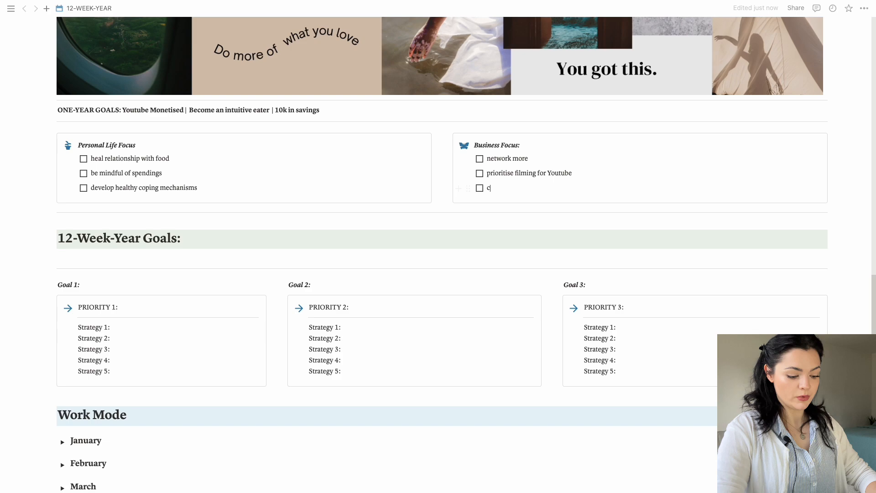
pyautogui.write('reate a new stream of income')
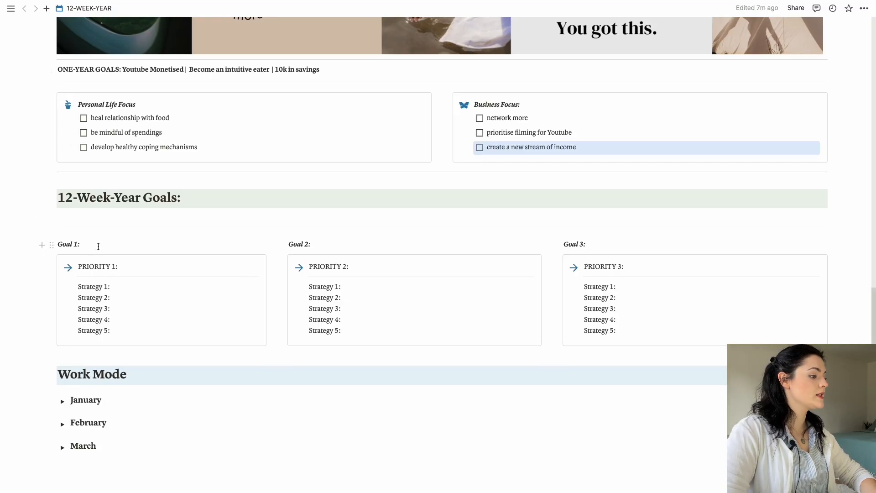
# Write Goal 1 'post 12 videos per week and 2 Short per week' and Goal 2 'Stop tracking food'.
pyautogui.write('12')
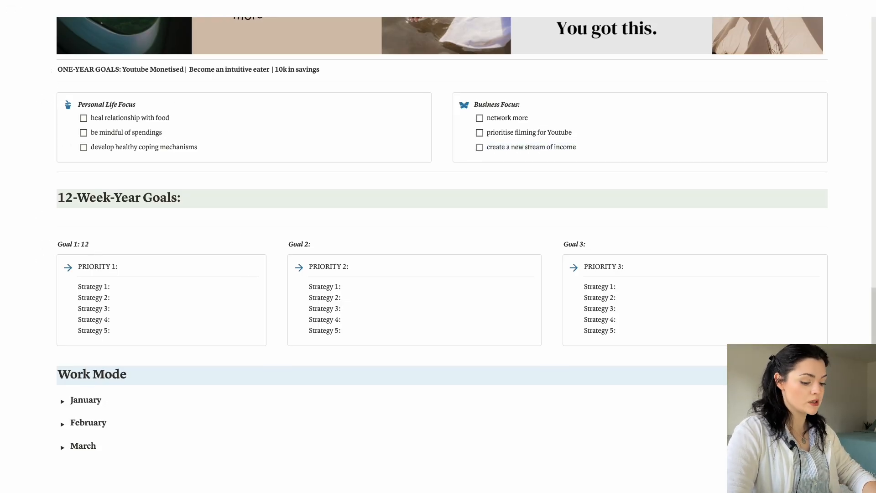
pyautogui.write('post')
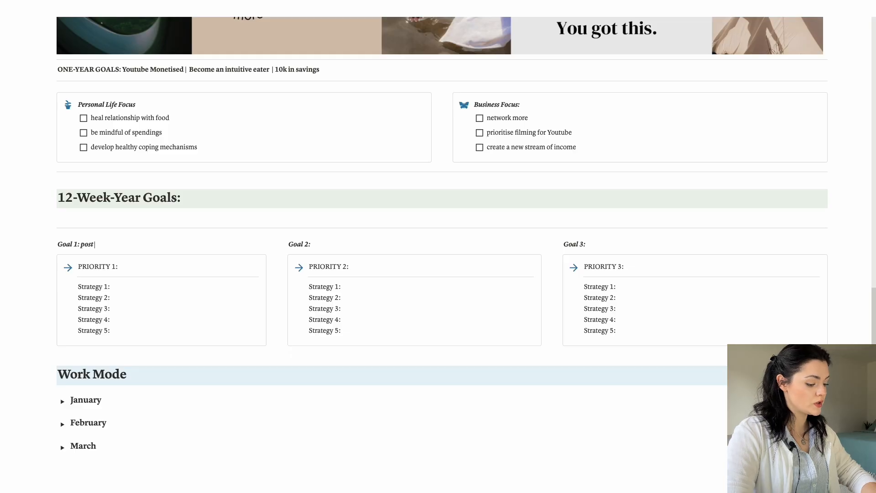
pyautogui.write('12 videos')
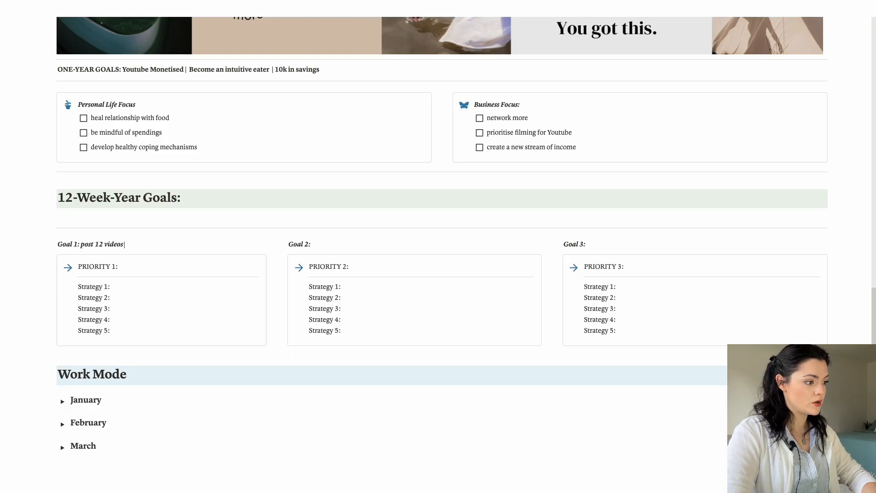
pyautogui.write('per week and 2')
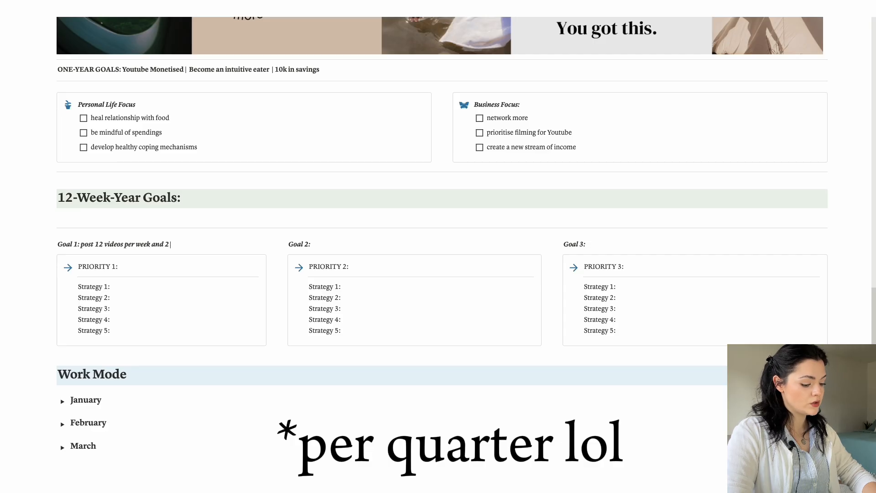
pyautogui.write('Short per week')
pyautogui.click(413, 243)
pyautogui.write(' Stop tracking food and start relying on hunger and fullness')
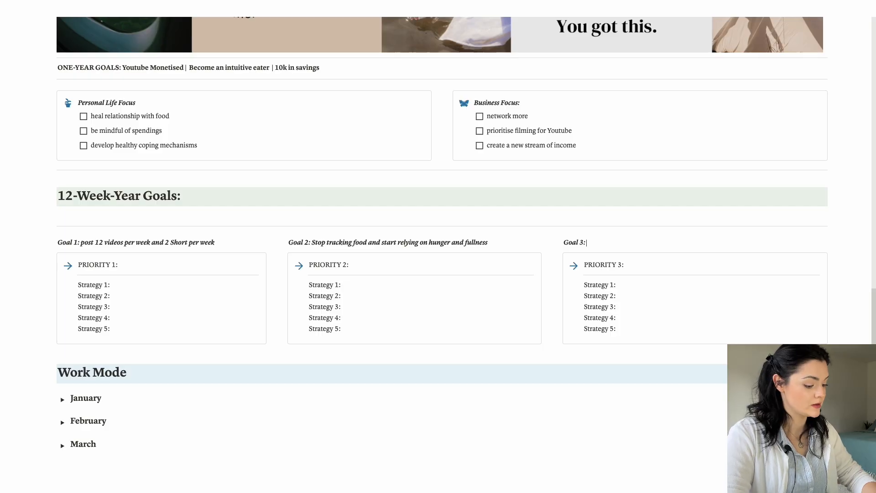
pyautogui.write('/image')
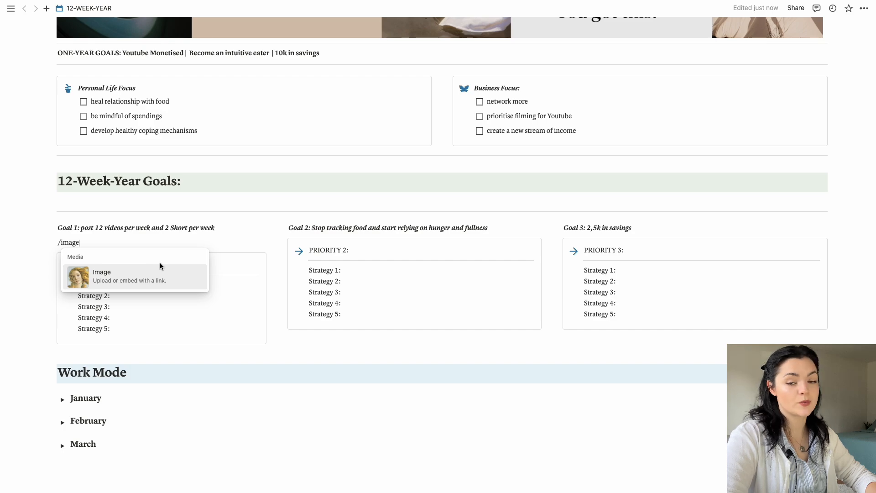
pyautogui.moveTo(102, 280)
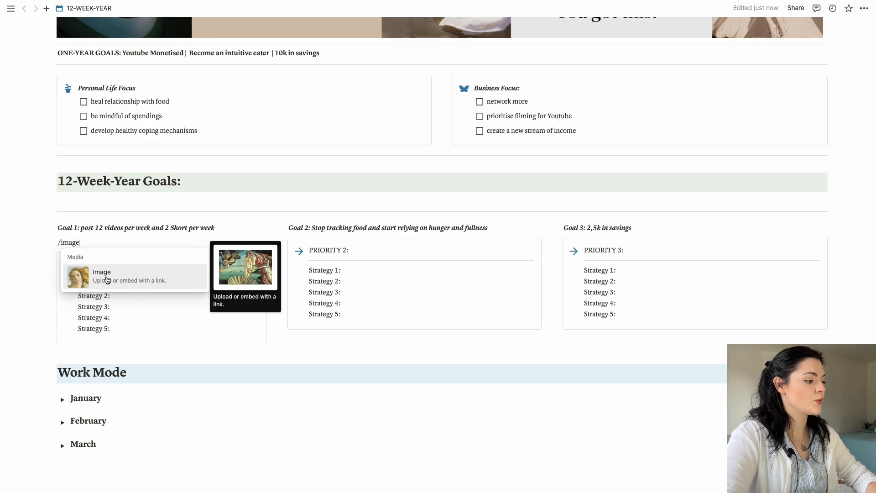
# Add stock photos above the goal priority boxes, searching 'camera' for Goal 1 and 'money' for Goal 3.
pyautogui.click(102, 276)
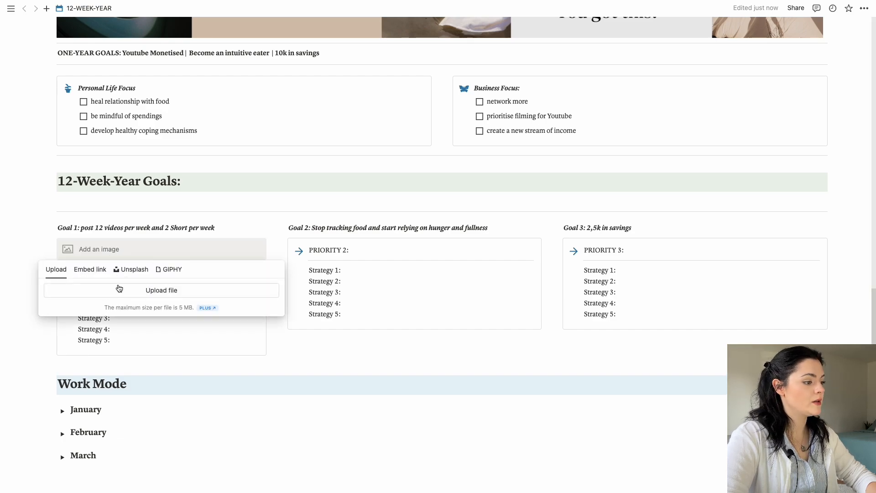
pyautogui.moveTo(134, 269)
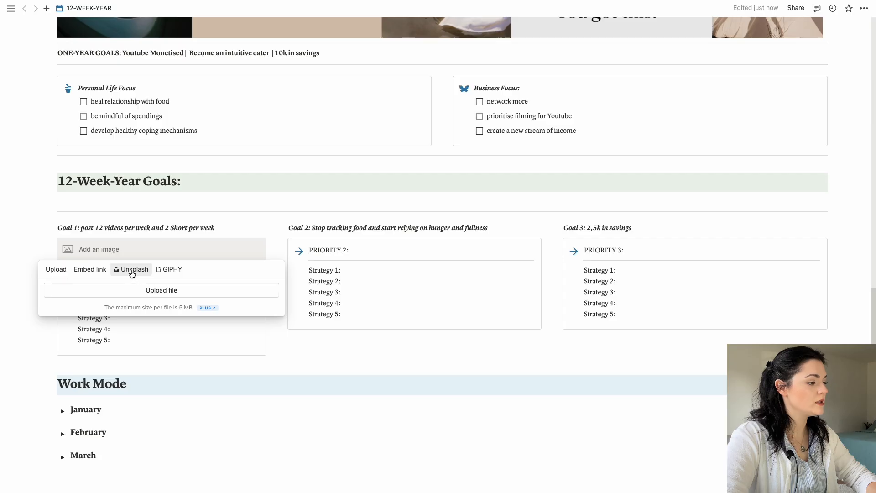
pyautogui.click(134, 269)
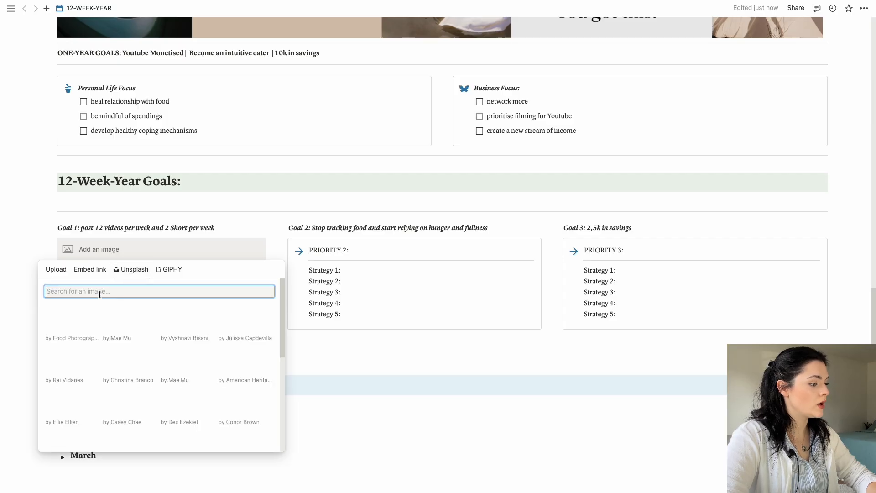
pyautogui.write('camera')
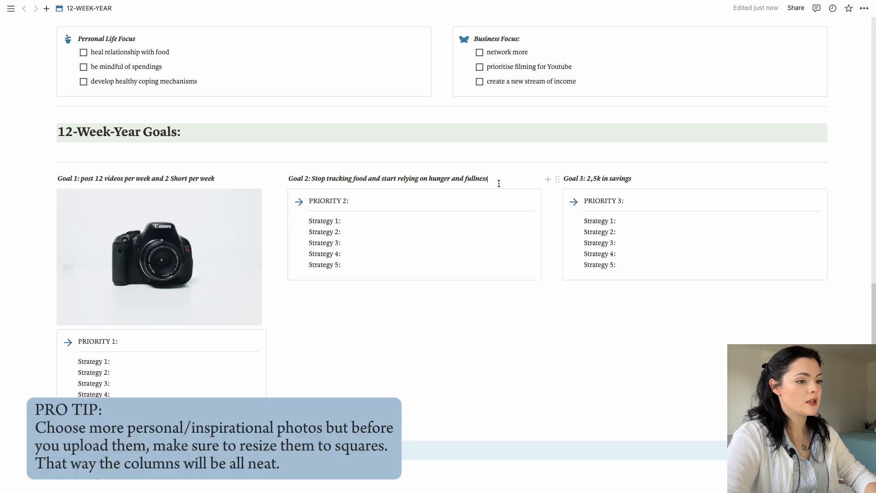
pyautogui.click(605, 175)
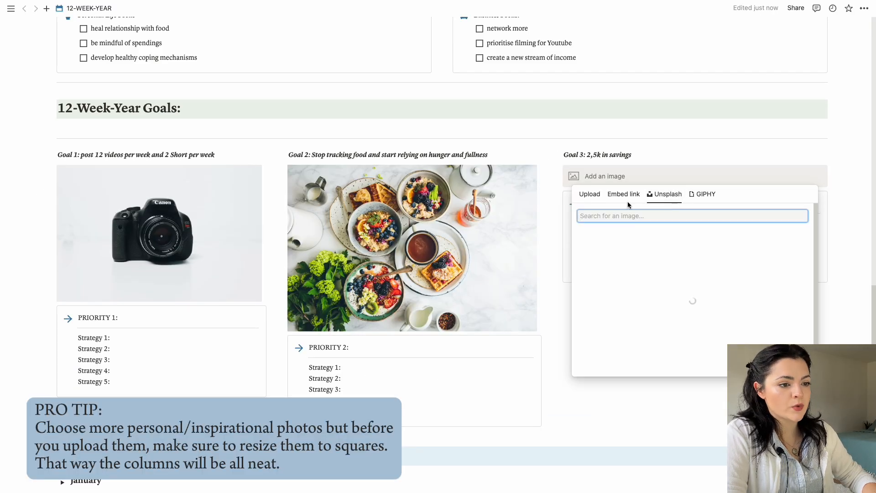
pyautogui.write('money')
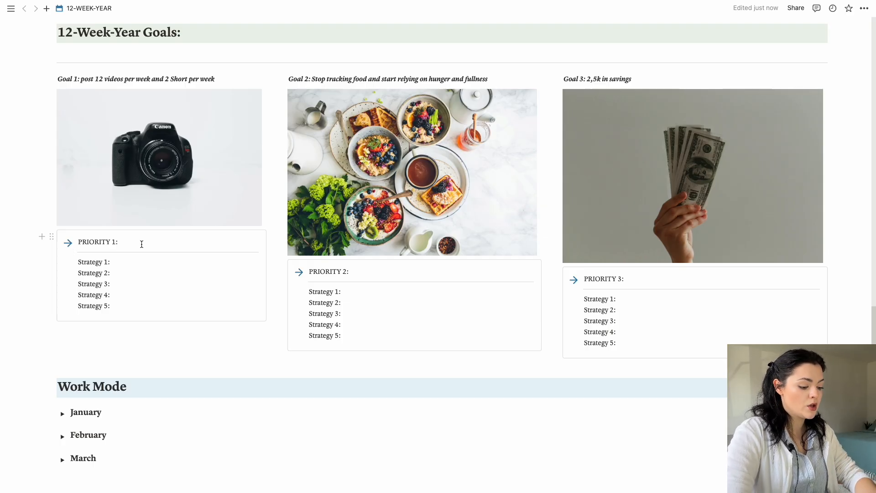
# Type priorities 'Stay consistent with posting', 'Have 3 balanced meals per day' and 'Manage spendings'.
pyautogui.write('Stay consistent with posting')
pyautogui.write(' Have 3 balanced meals per day')
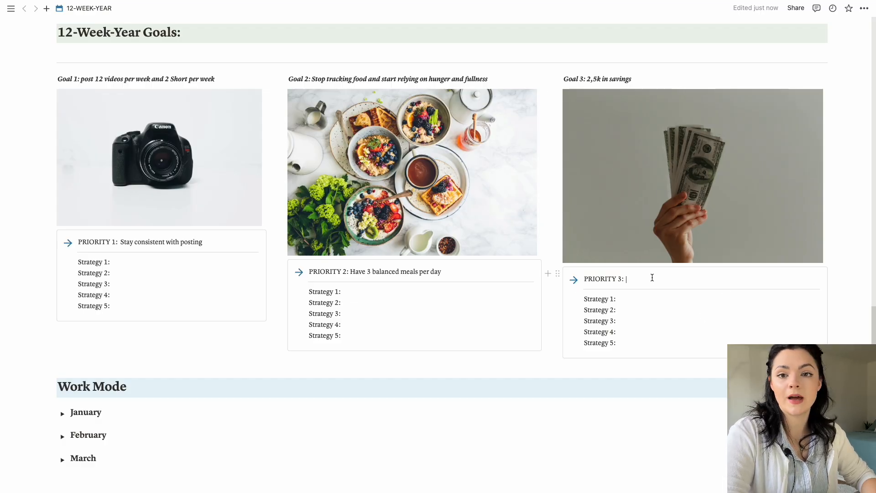
pyautogui.write('Manage spendings')
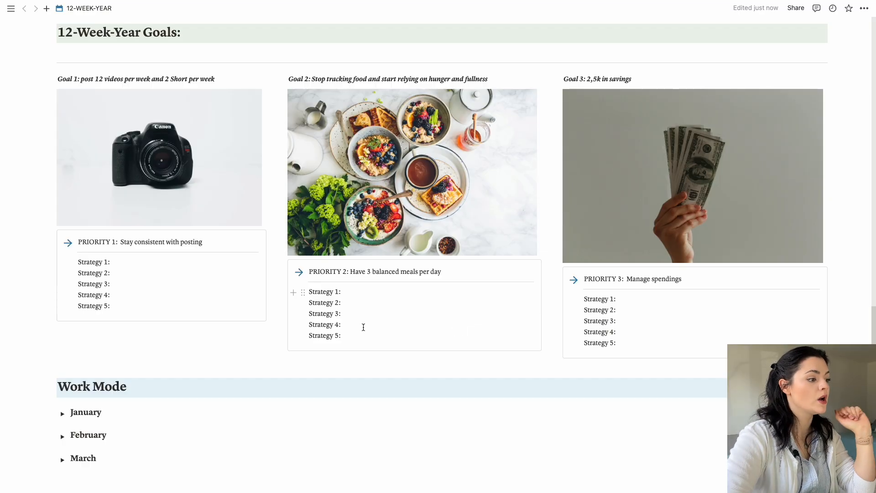
# Type the strategies, starting with 'researching and planning ahead', then 'read the Intuitive…' and 'create a…'.
pyautogui.click(109, 262)
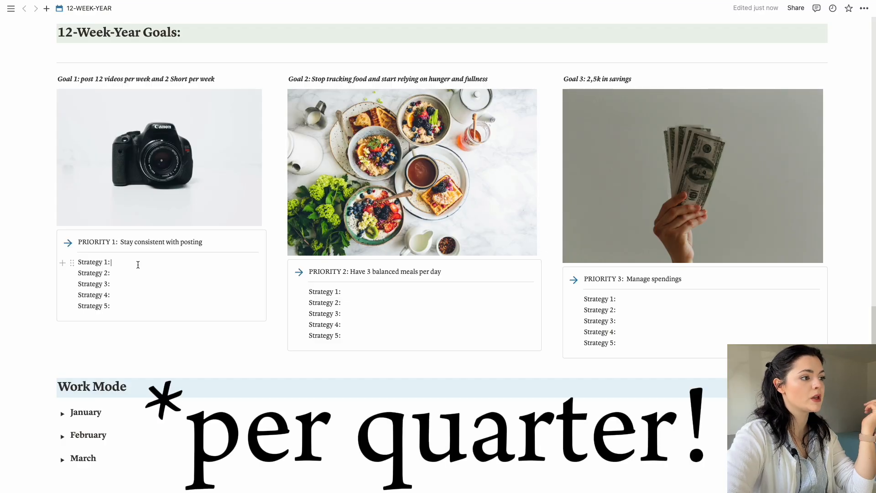
pyautogui.write('plan ahea')
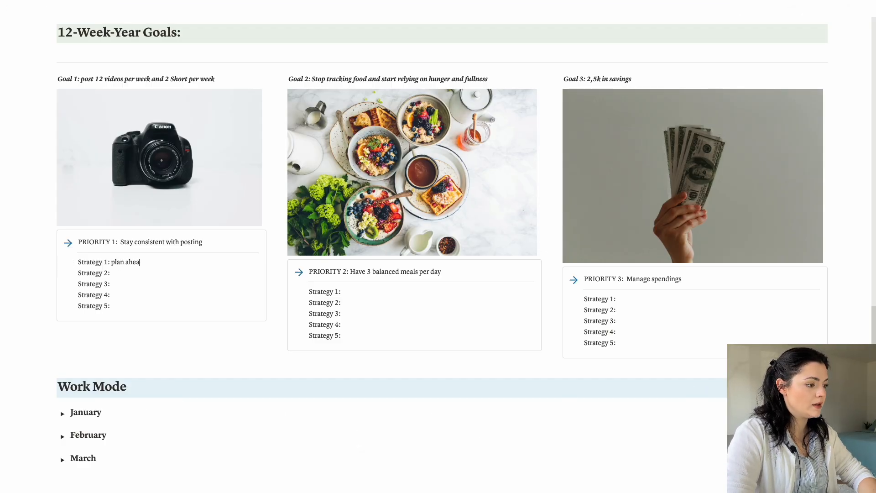
pyautogui.press('Backspace')
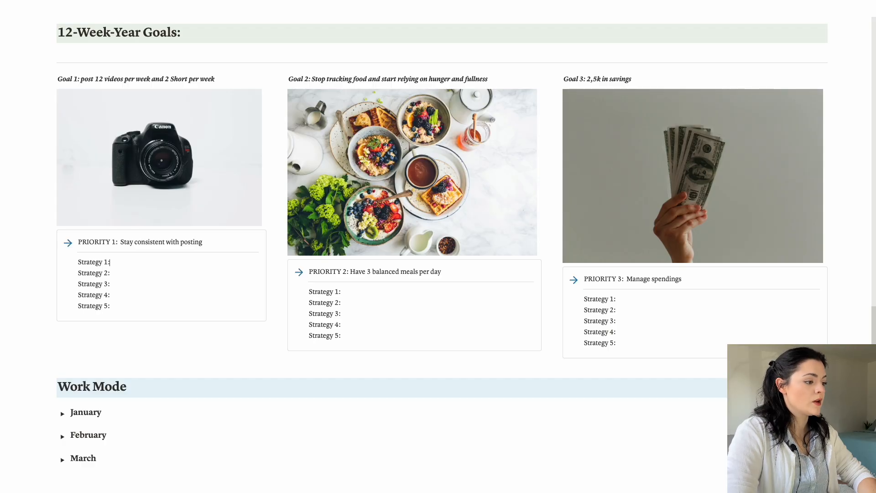
pyautogui.write('researching')
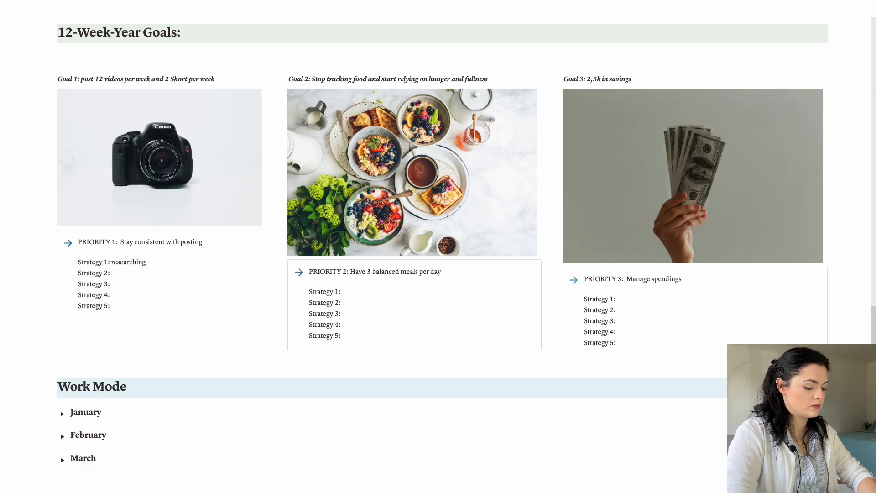
pyautogui.write('and planning a')
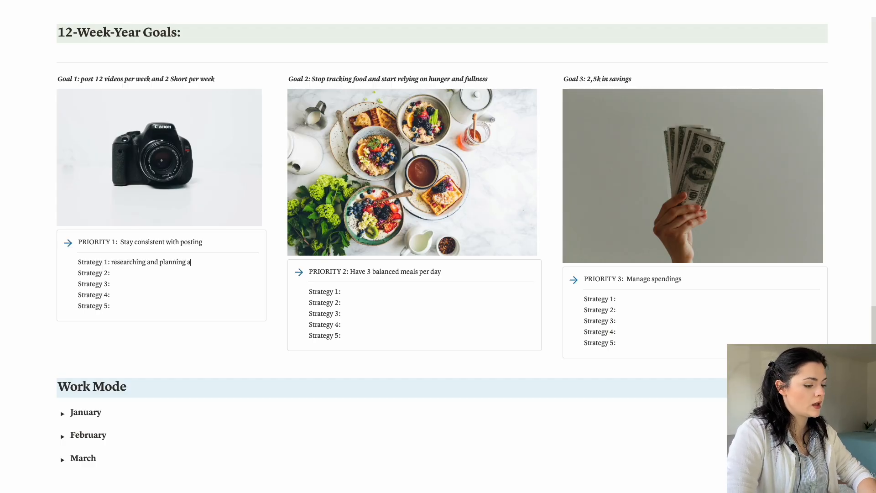
pyautogui.write('head')
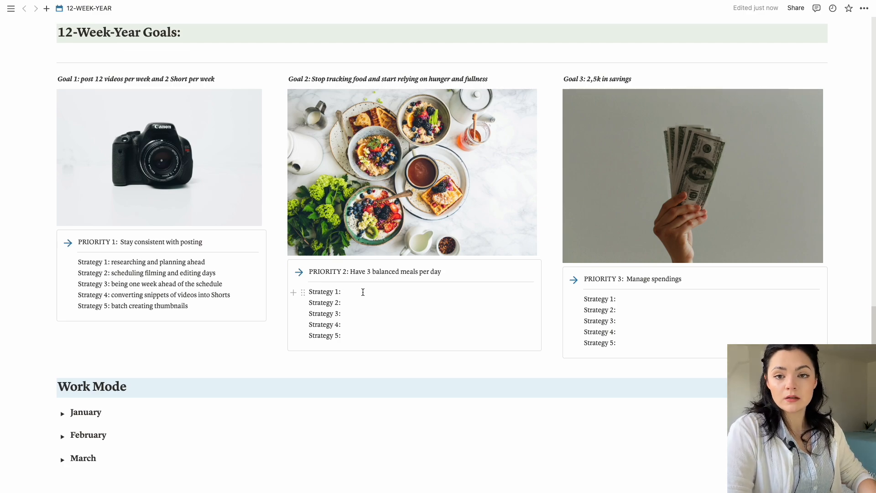
pyautogui.write('read t')
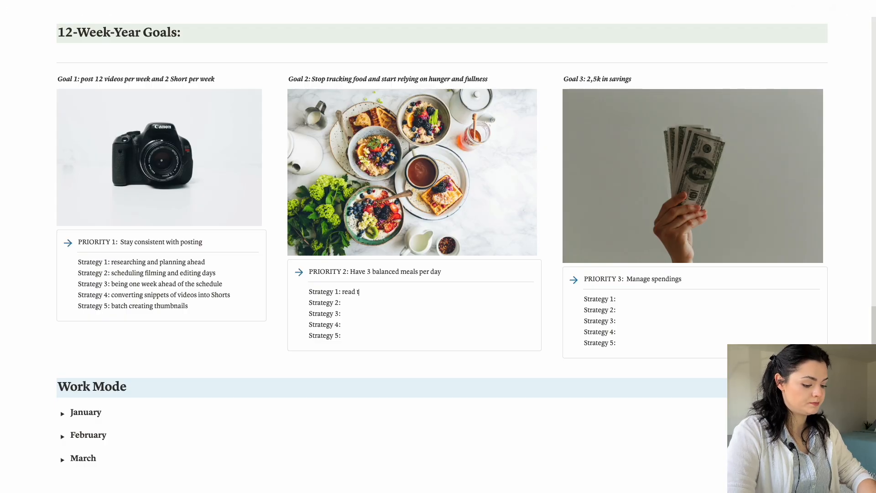
pyautogui.write('he Intuitive Eating book')
pyautogui.click(422, 336)
pyautogui.write(' keeping track of hunger and fullness throughout the day')
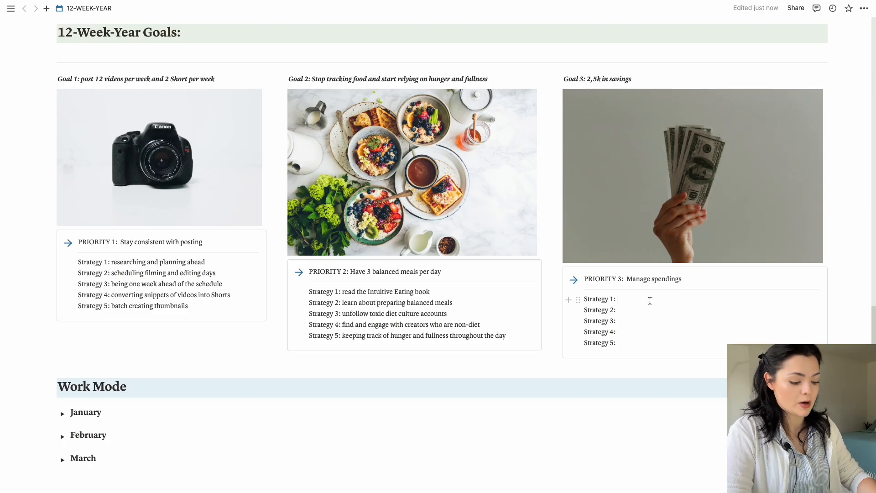
pyautogui.write('create a budget')
pyautogui.click(704, 343)
pyautogui.write(' start meal prepping home-cooked meals')
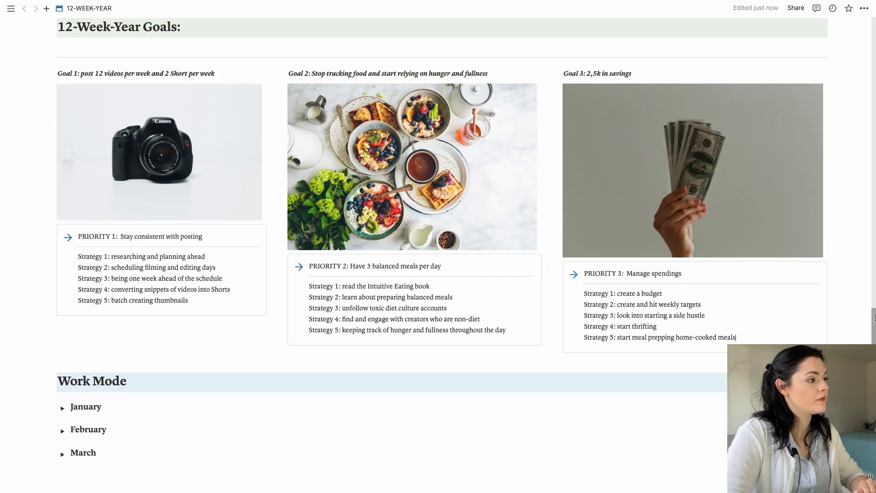
pyautogui.moveTo(787, 231)
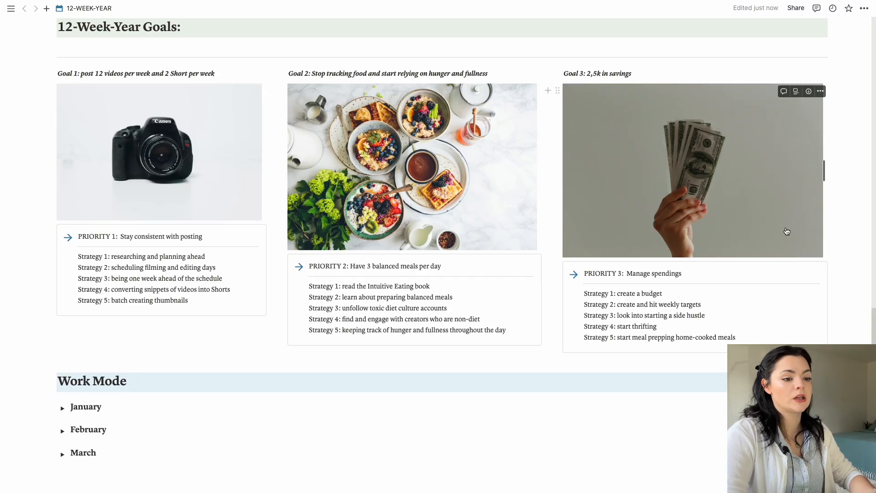
pyautogui.moveTo(685, 299)
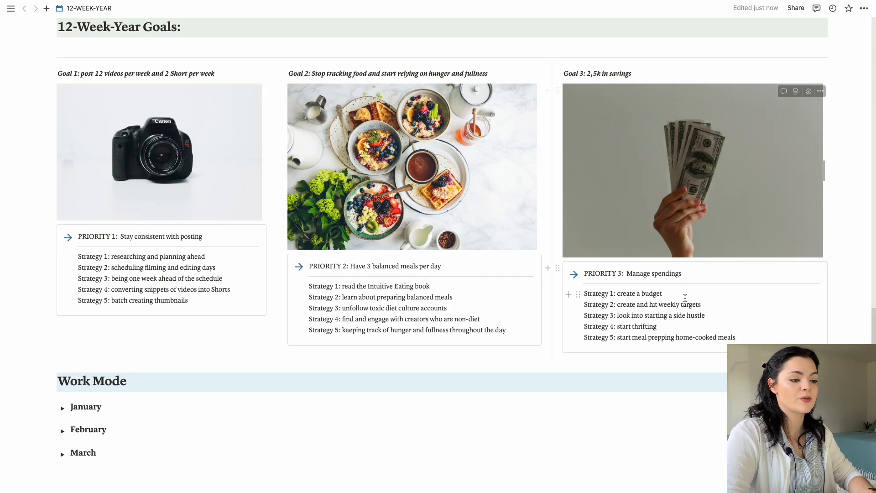
# Restore the Notion page to full size and scroll down to Work Mode.
pyautogui.scroll(-3)
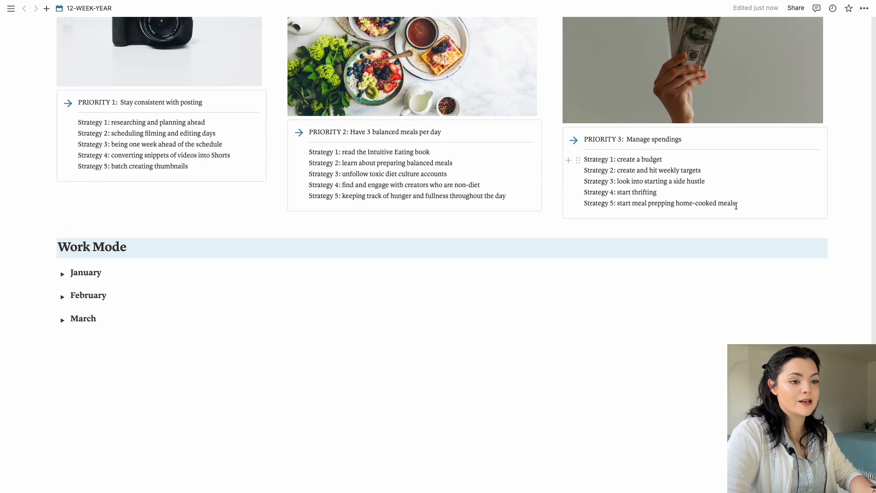
pyautogui.scroll(-3)
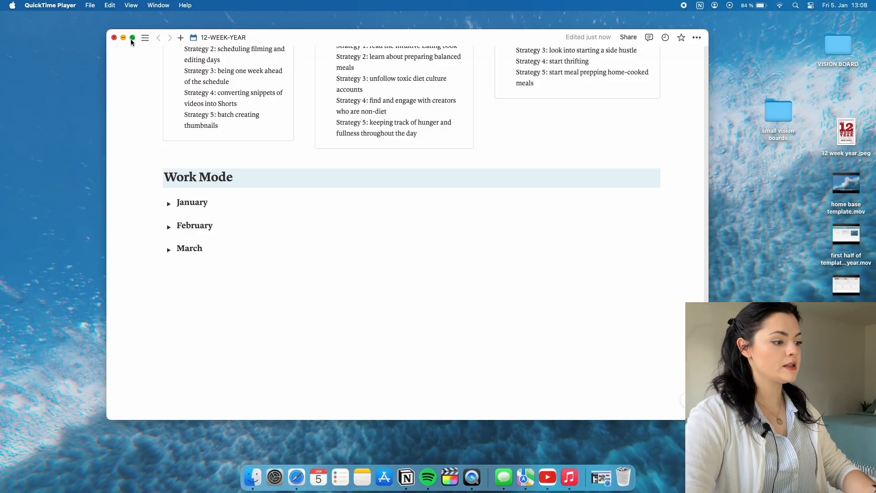
pyautogui.click(133, 37)
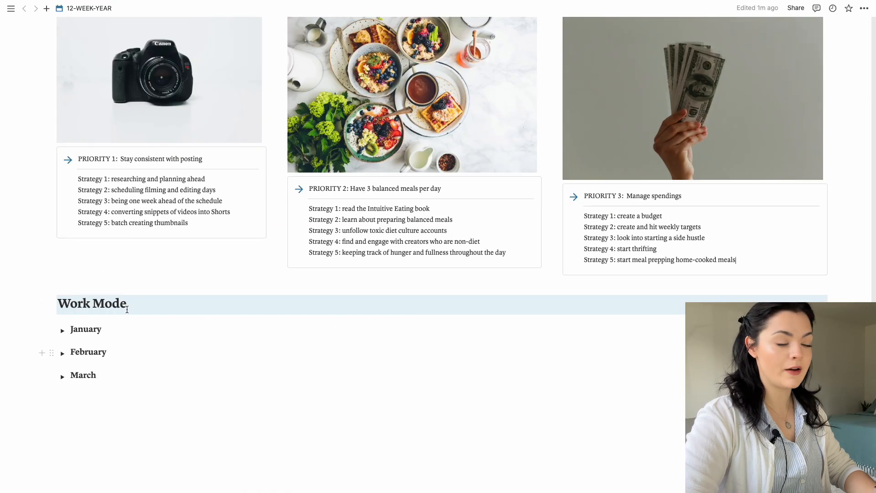
pyautogui.moveTo(272, 364)
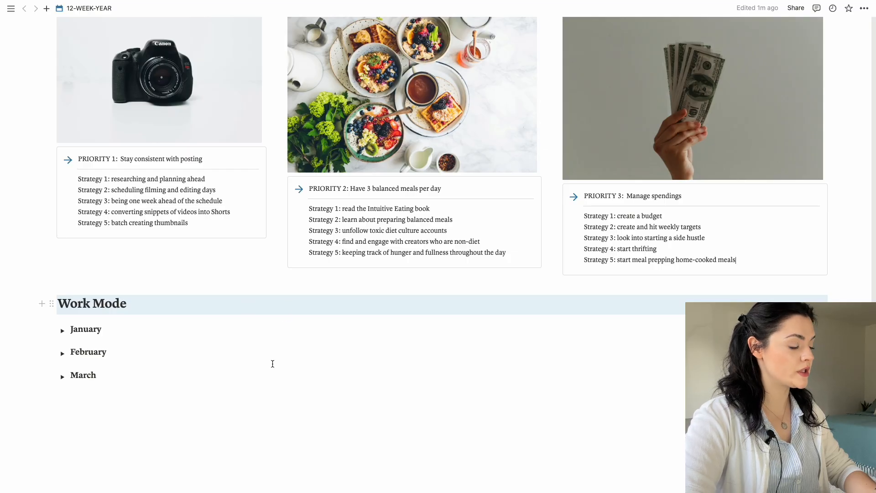
pyautogui.scroll(-3)
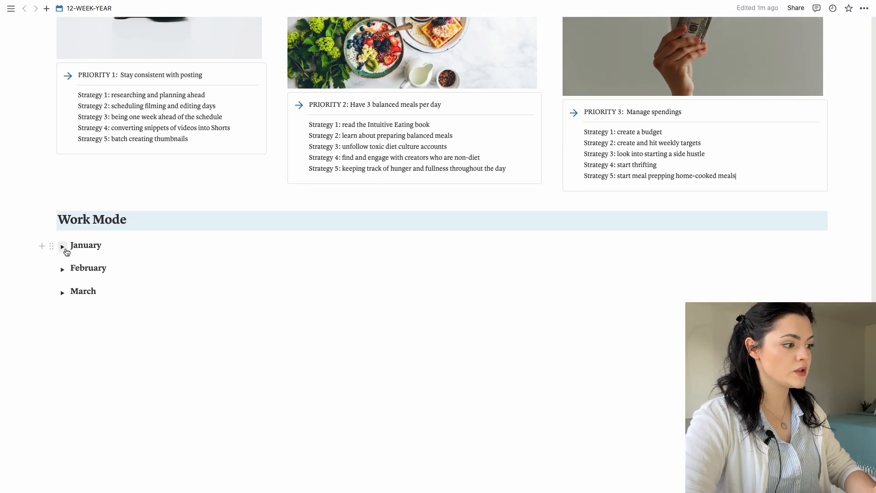
# Expand January and insert a New Weekly Plan table with PRIORITY 1–3 columns.
pyautogui.click(62, 244)
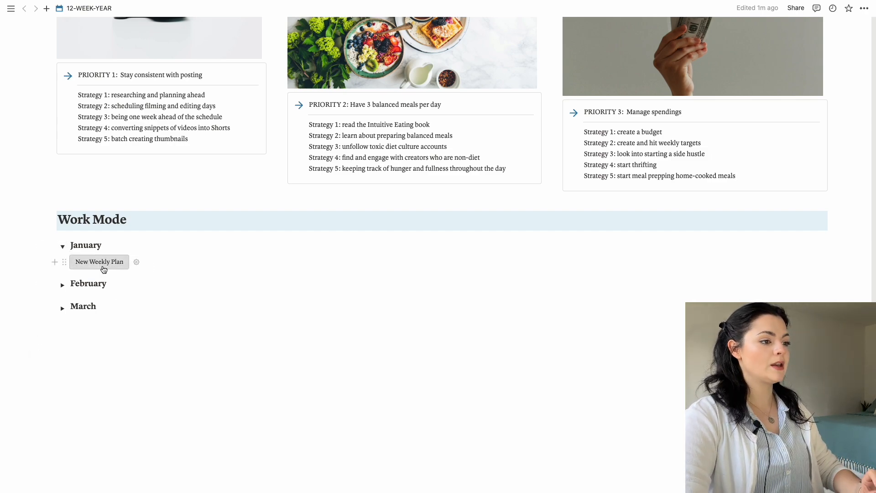
pyautogui.click(99, 261)
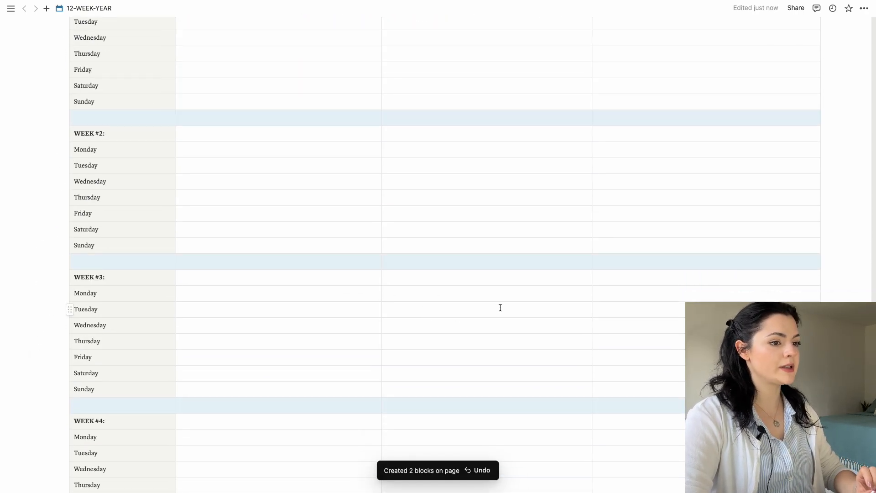
pyautogui.scroll(3)
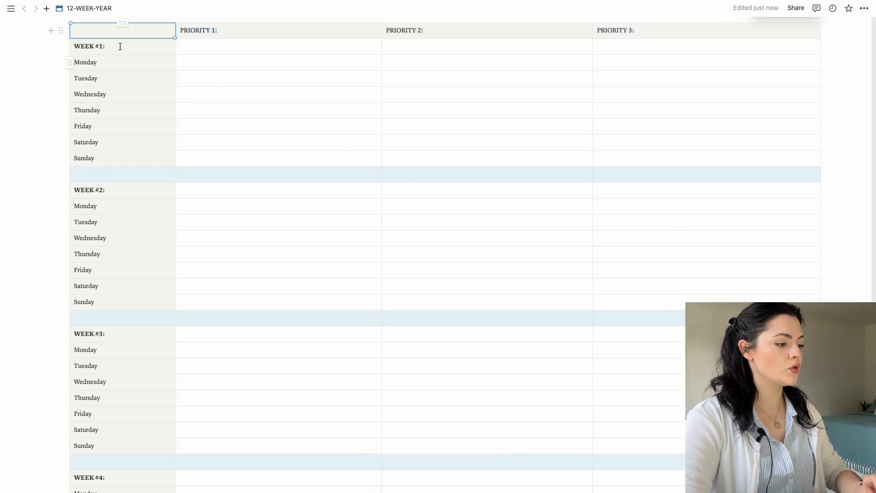
pyautogui.scroll(-3)
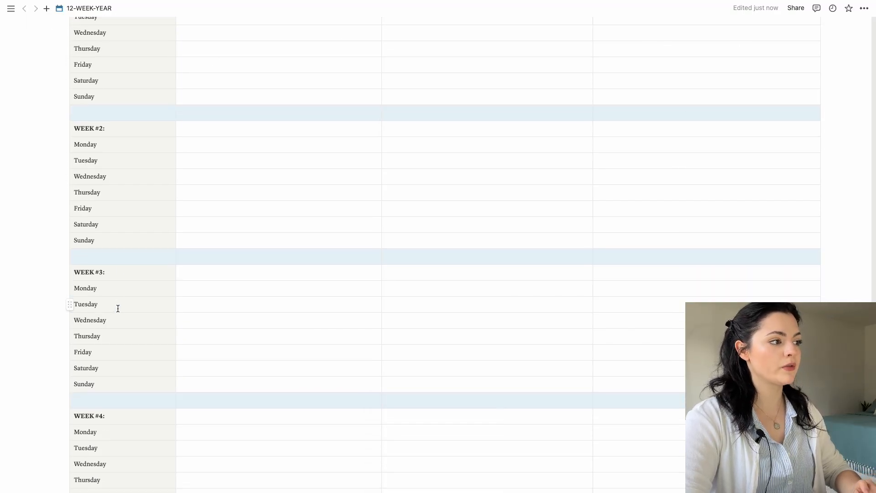
pyautogui.scroll(3)
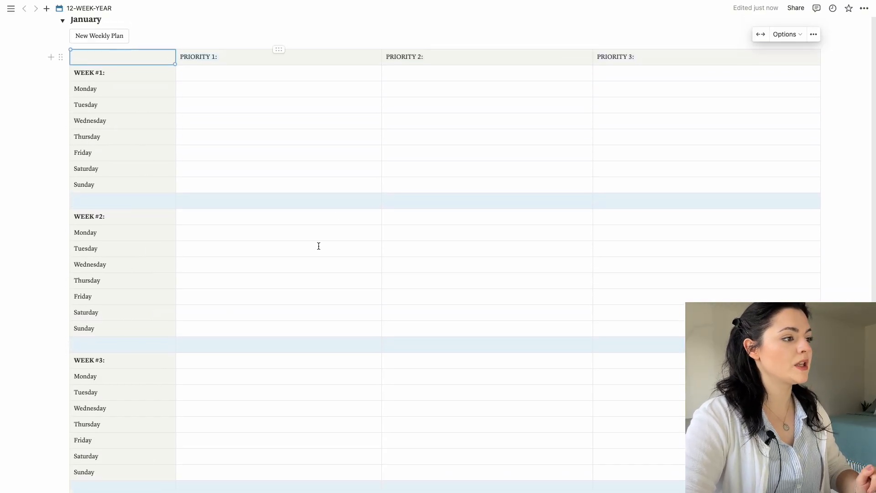
pyautogui.scroll(3)
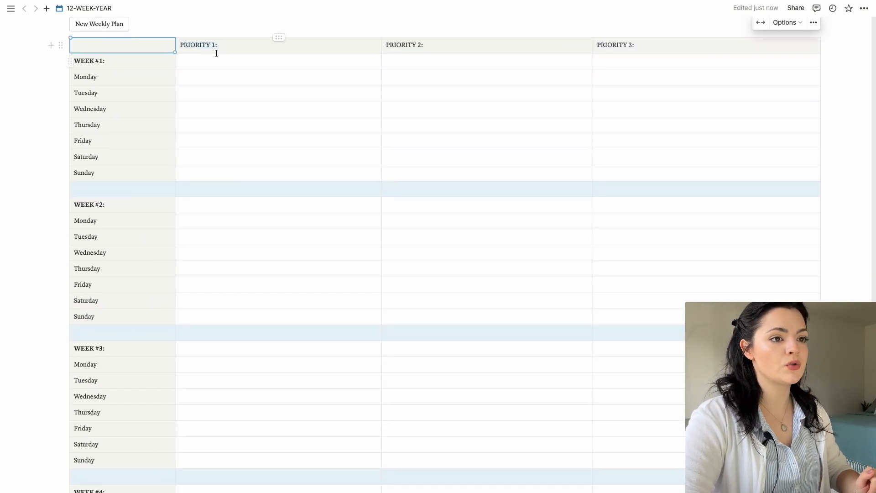
pyautogui.scroll(3)
pyautogui.write(' Manage spendings')
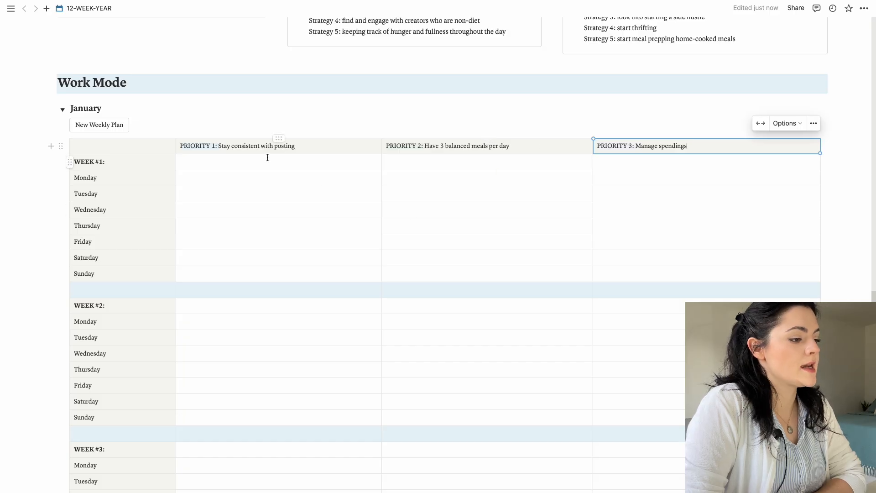
# Scroll up to the January plan's priority column headers.
pyautogui.scroll(3)
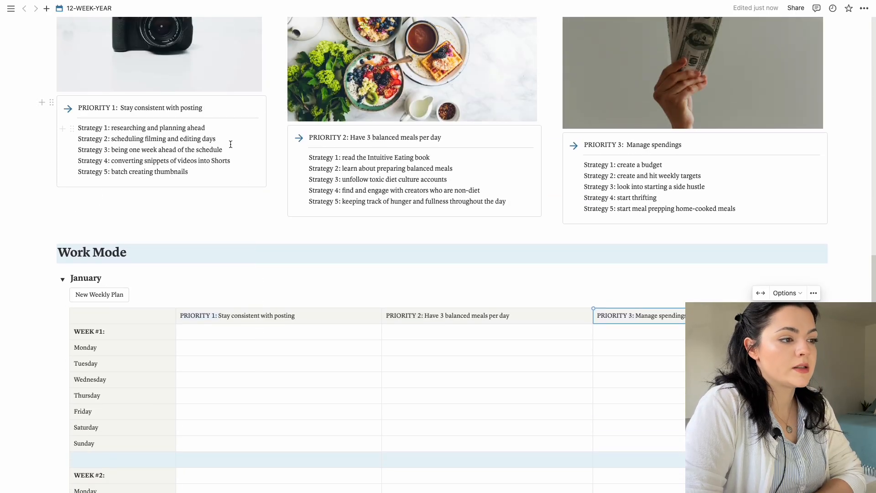
pyautogui.moveTo(416, 208)
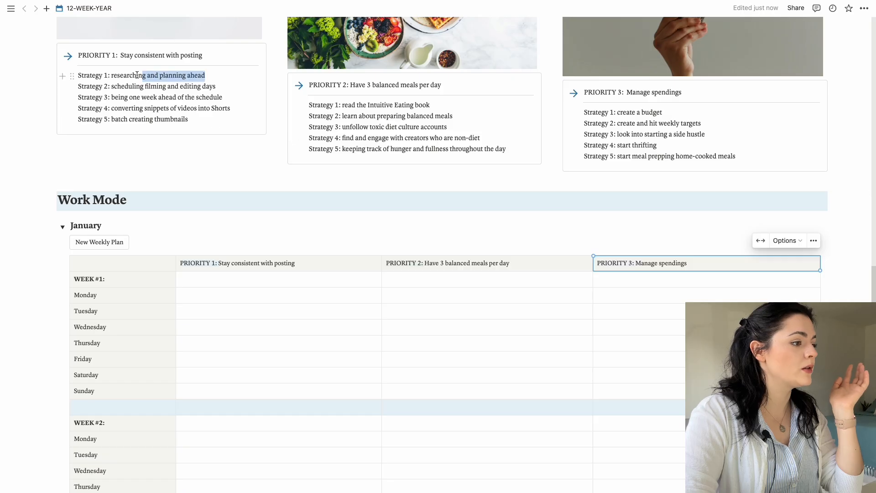
# Fill Week 1 Monday under Priority 1 with 'research 2 video ideas and plan filming and editing days'.
pyautogui.rightClick(137, 75)
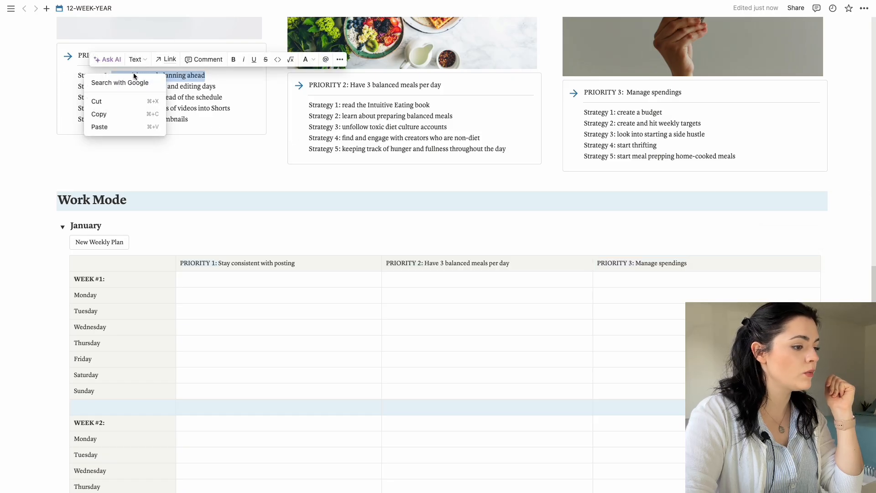
pyautogui.click(229, 296)
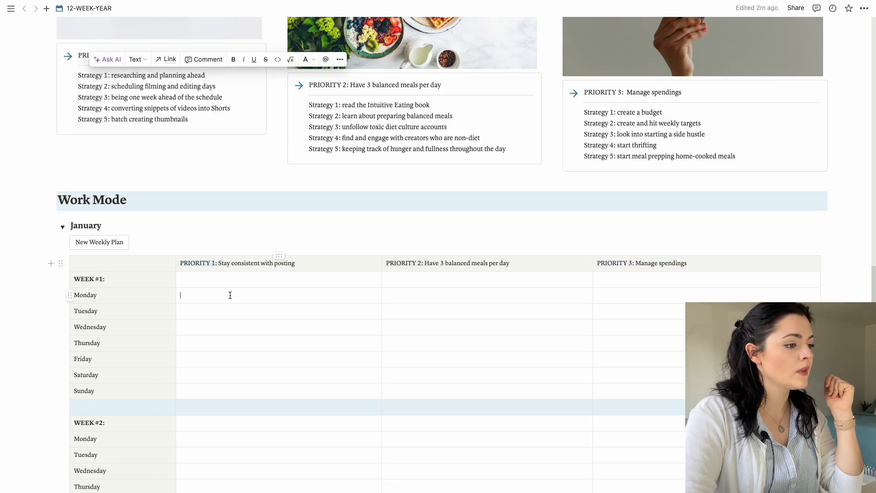
pyautogui.write('researching and planning ahead')
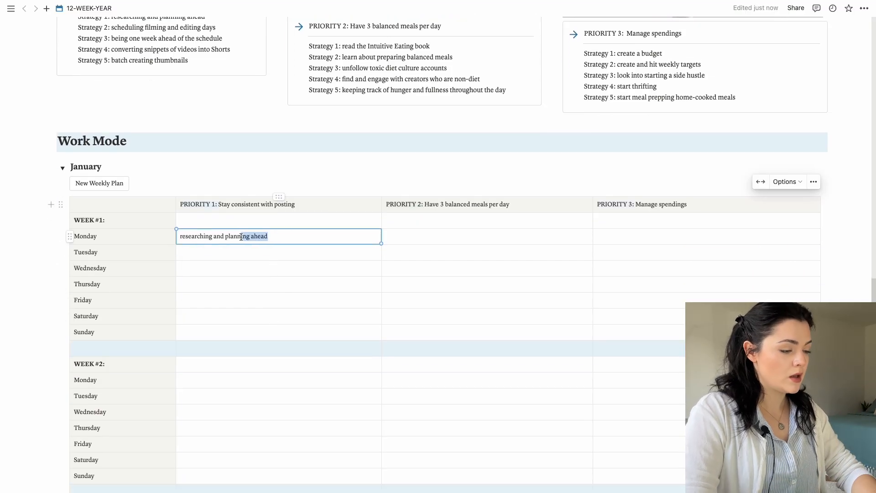
pyautogui.press('Backspace')
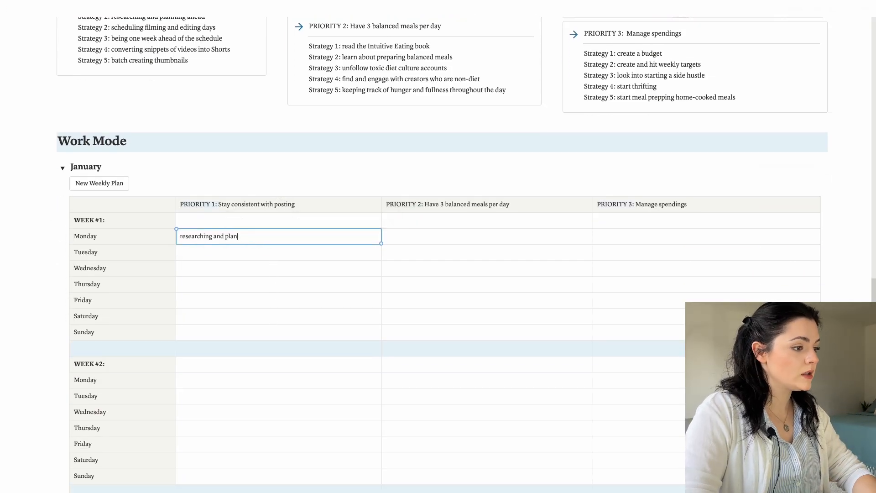
pyautogui.write('research 2 video ideas and plan filming and editing days')
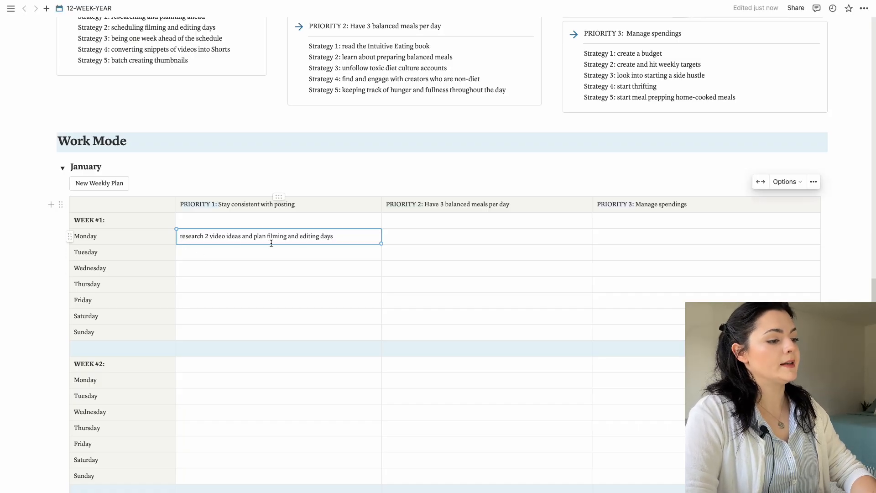
pyautogui.moveTo(270, 364)
pyautogui.write('video upload')
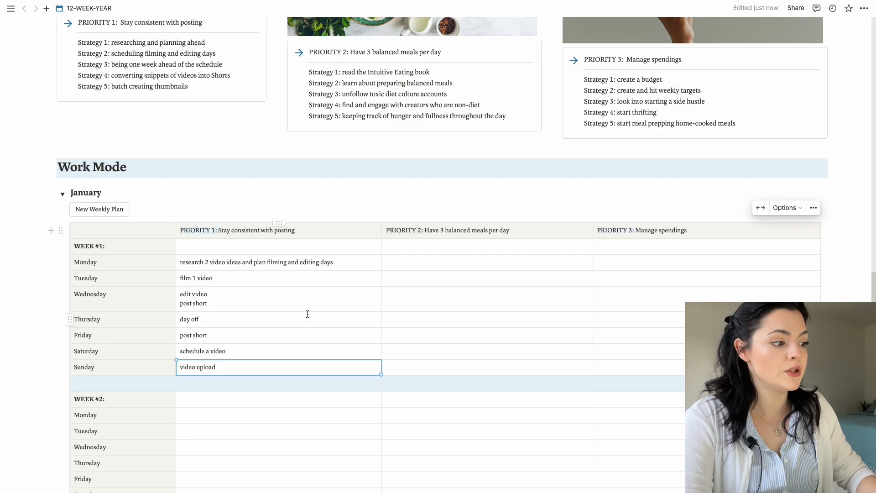
pyautogui.moveTo(329, 344)
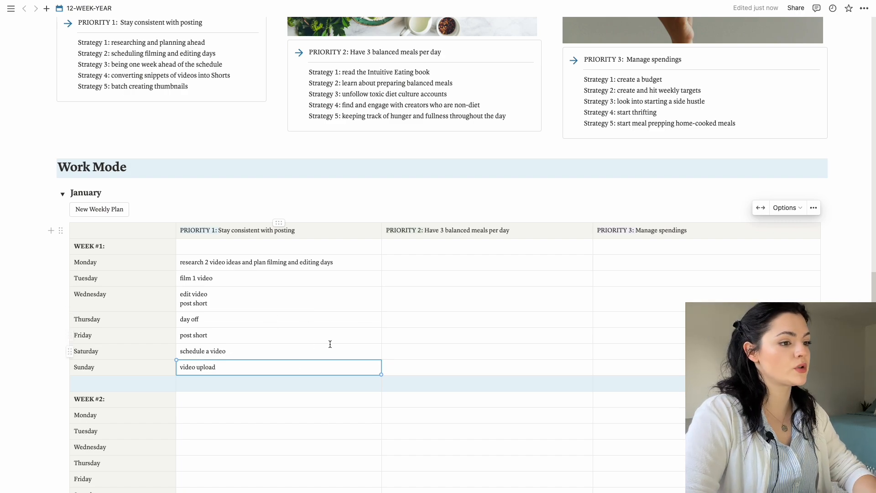
pyautogui.moveTo(506, 303)
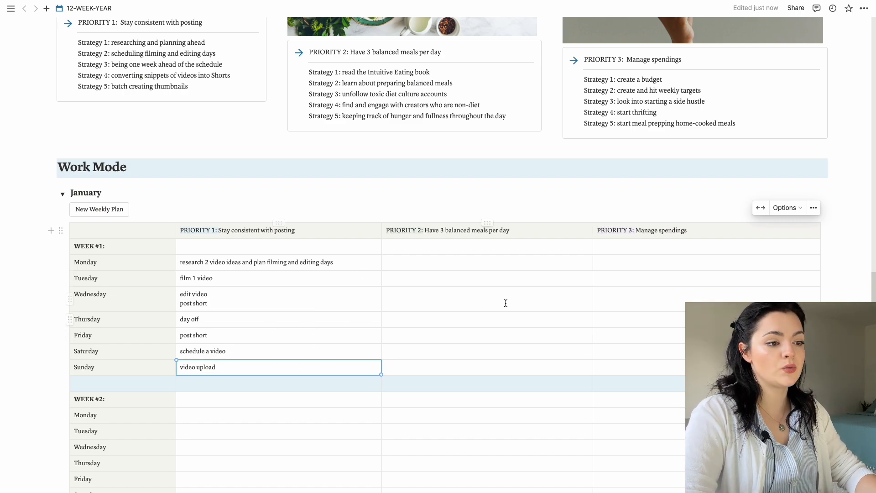
# Select the empty Priority 2 and 3 cells for Monday, Wednesday and Sunday, scrolling through weeks.
pyautogui.scroll(3)
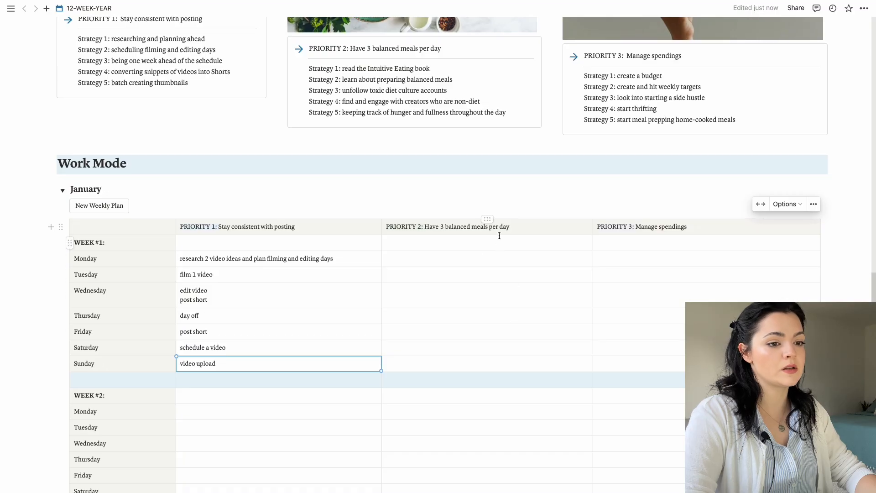
pyautogui.click(487, 258)
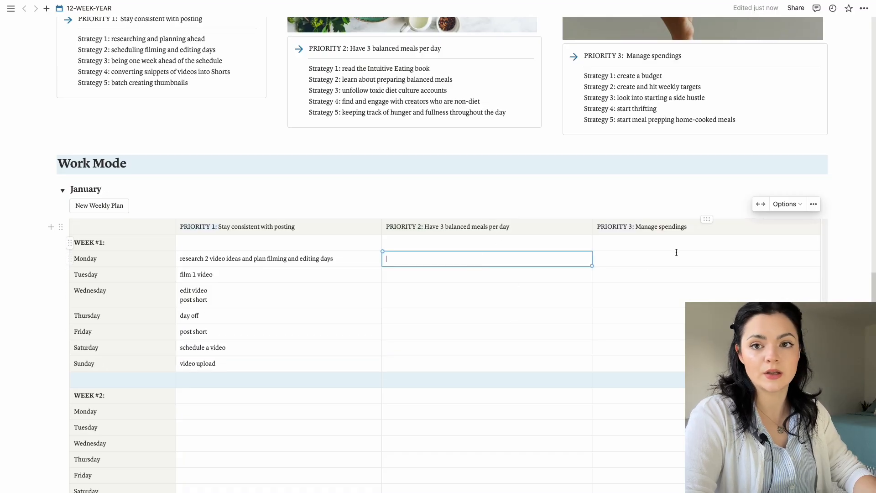
pyautogui.click(706, 259)
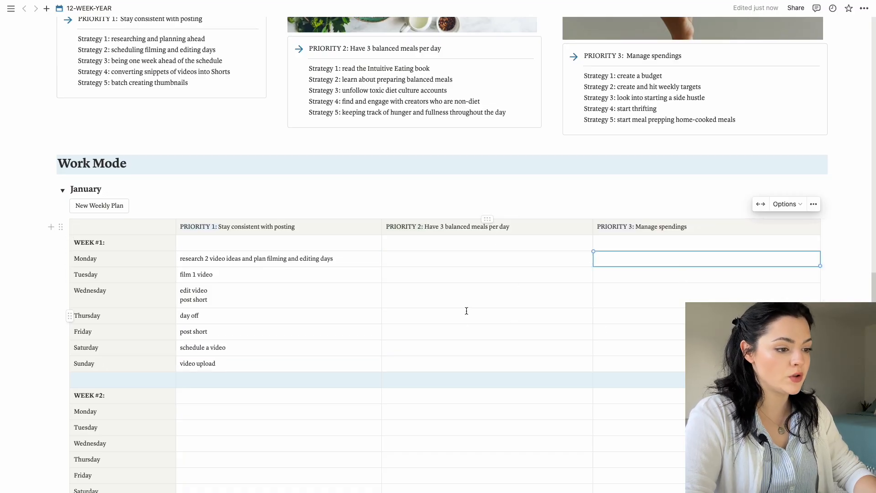
pyautogui.click(487, 294)
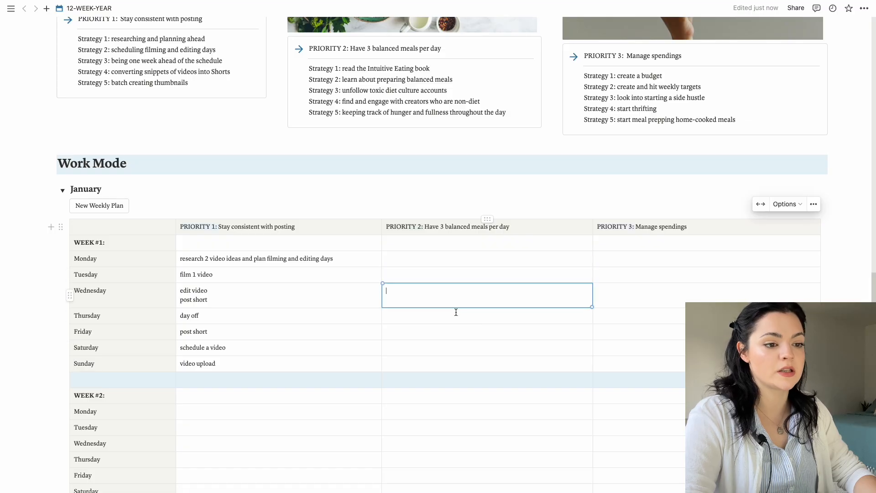
pyautogui.click(486, 364)
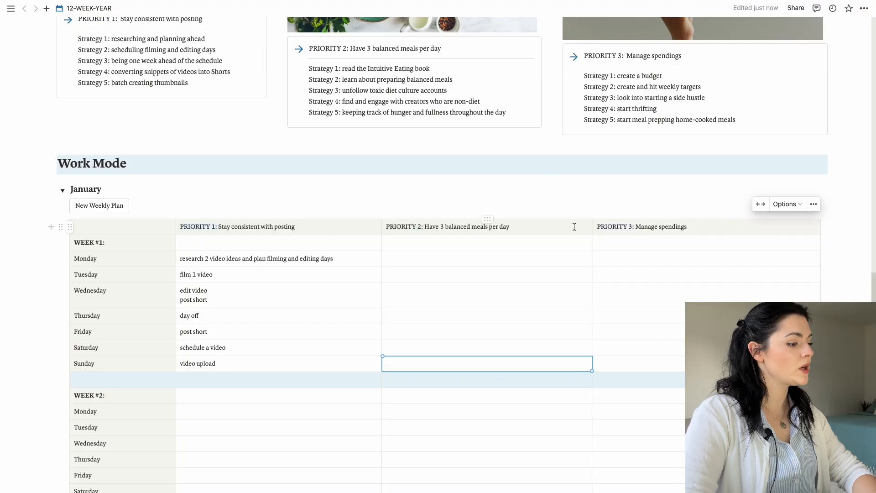
pyautogui.scroll(-3)
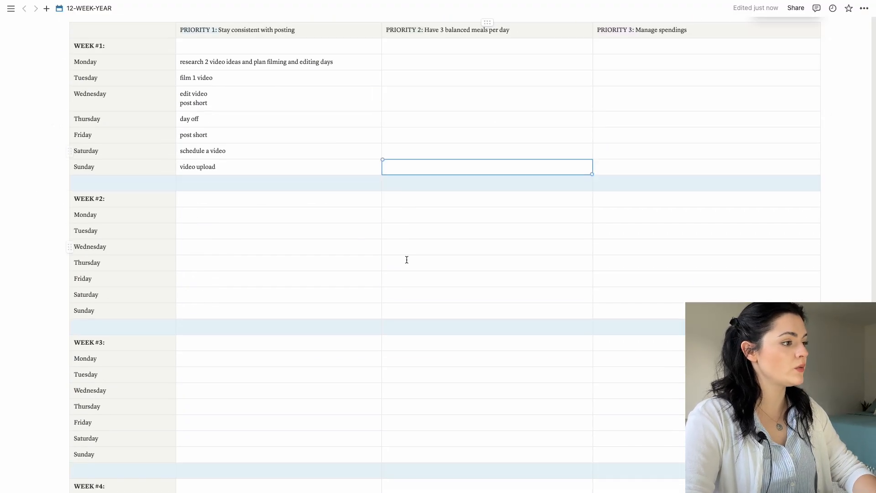
pyautogui.scroll(3)
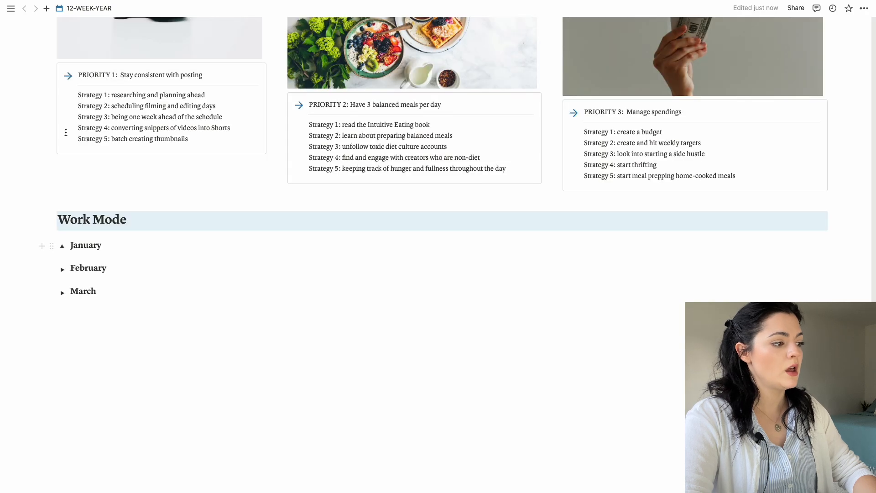
# Collapse January, expand February, then toggle the 2024: Quarter 1 - Bliss section at the top.
pyautogui.click(62, 245)
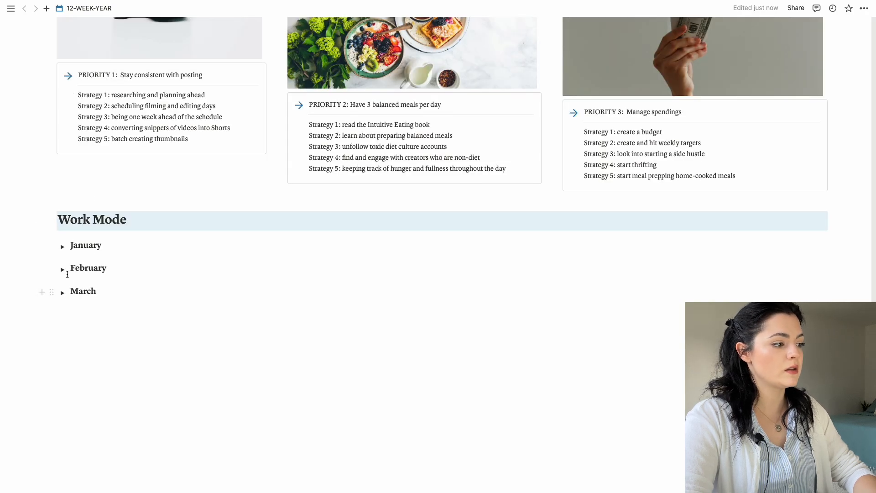
pyautogui.click(62, 268)
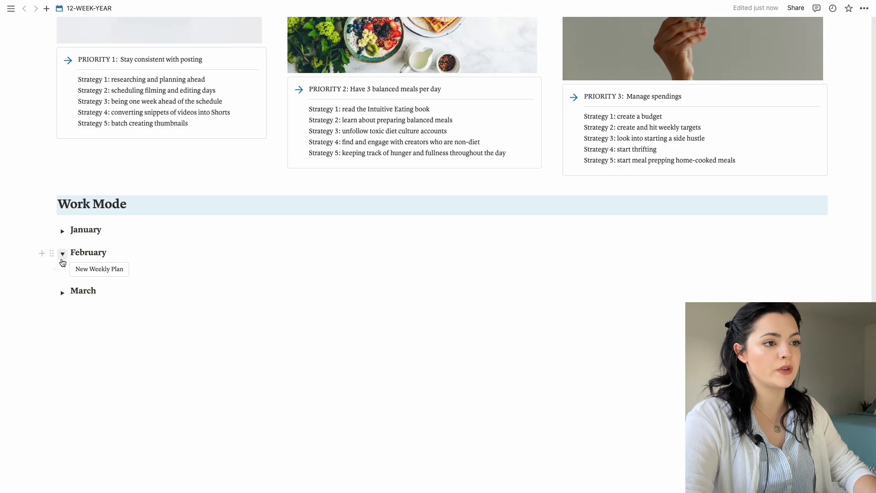
pyautogui.scroll(3)
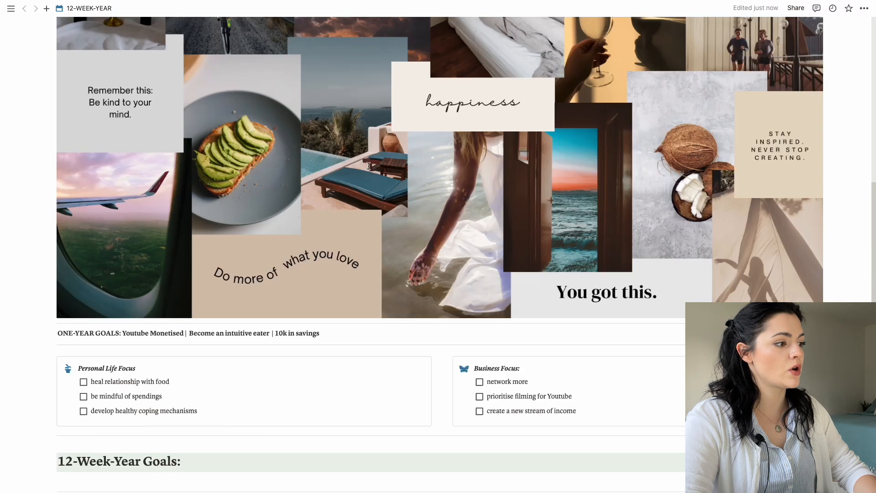
pyautogui.scroll(3)
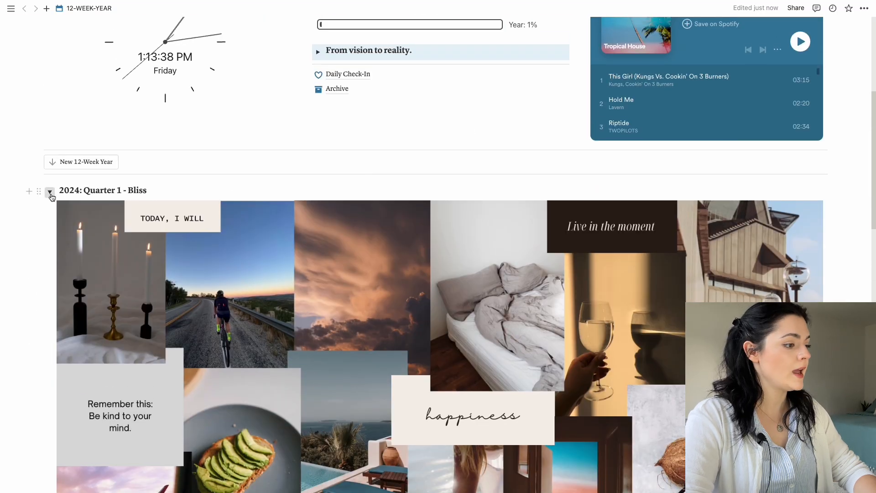
pyautogui.click(51, 190)
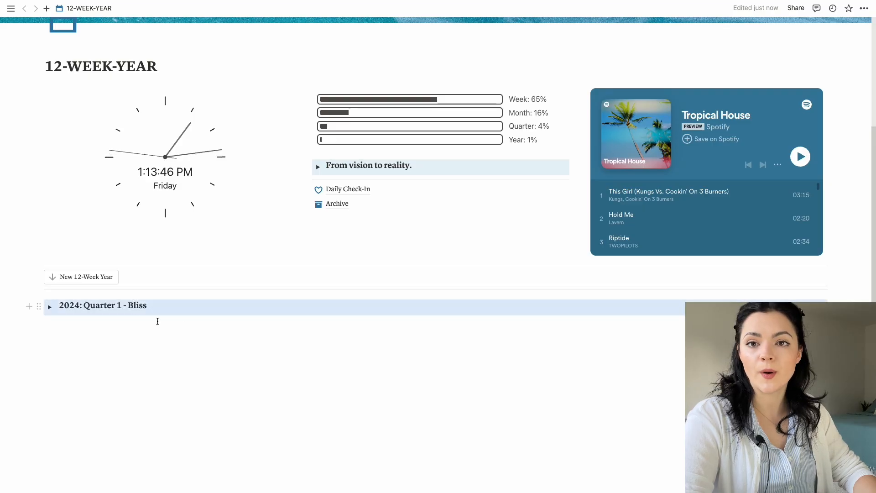
pyautogui.scroll(-3)
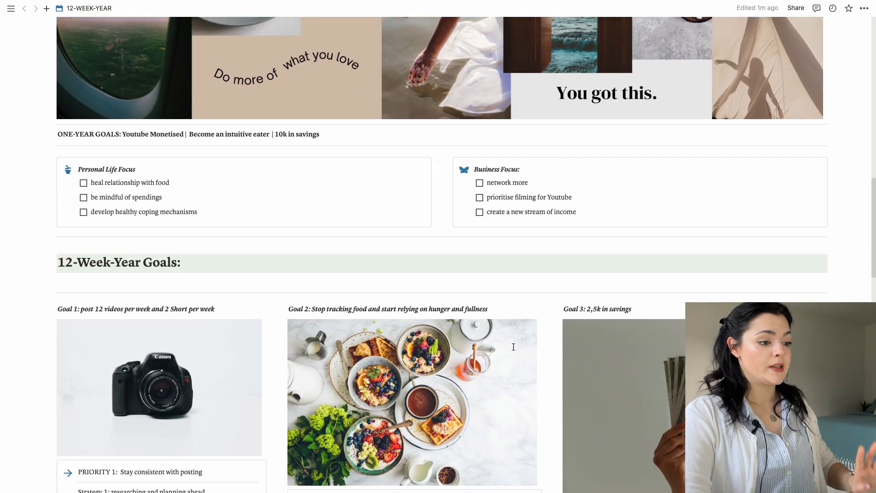
pyautogui.scroll(3)
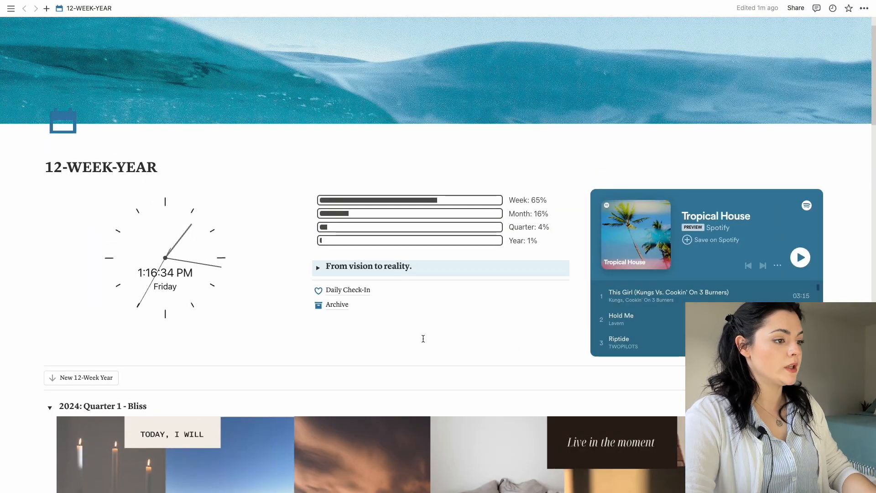
# Open the Daily Check-In page from the link below the progress bars.
pyautogui.click(347, 289)
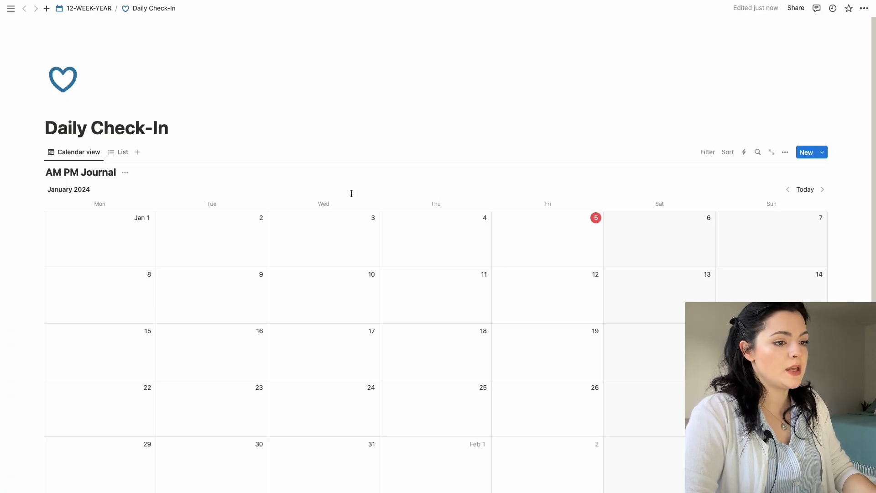
pyautogui.moveTo(533, 225)
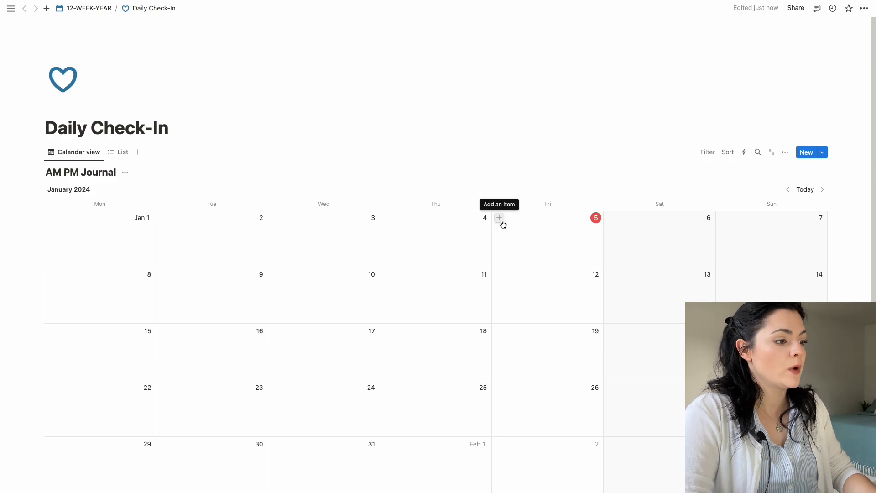
# Add a January 5 journal entry from the New Day template and review its AM/PM prompts.
pyautogui.click(498, 219)
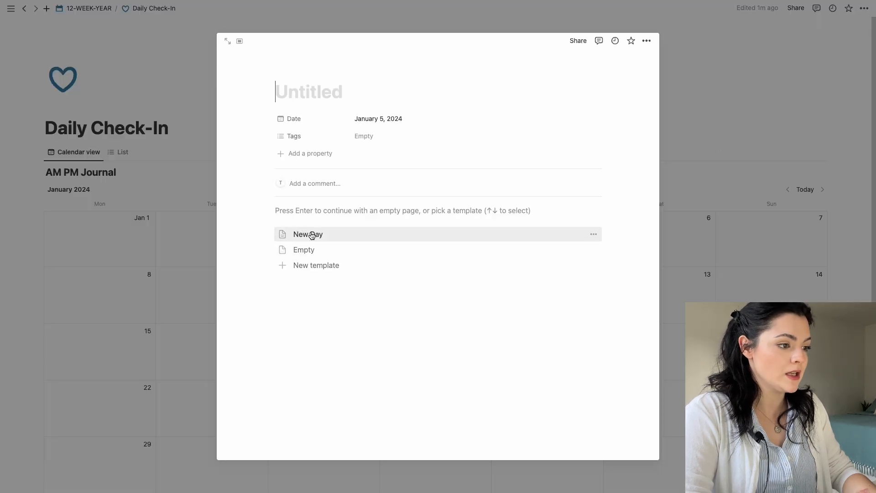
pyautogui.click(307, 235)
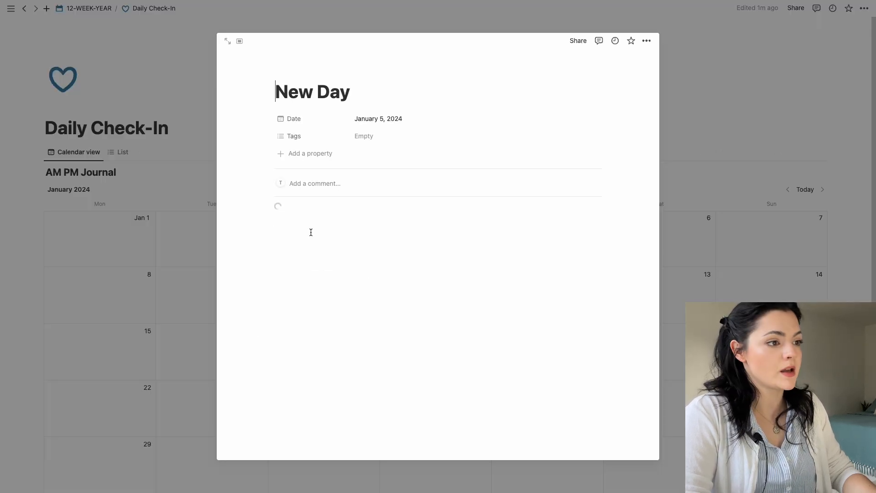
pyautogui.moveTo(520, 351)
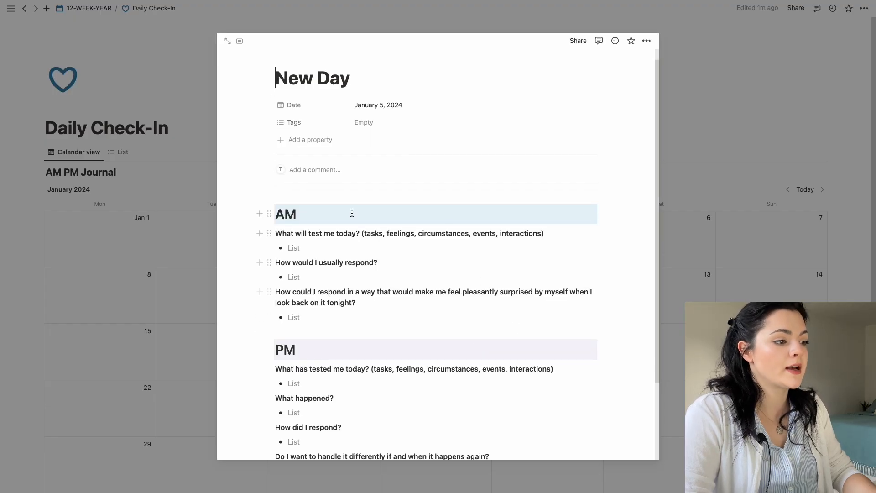
pyautogui.scroll(-3)
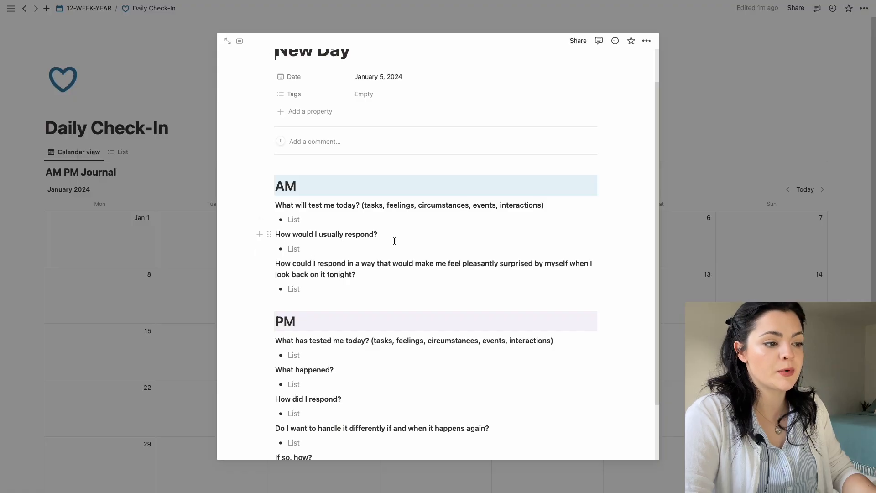
pyautogui.moveTo(559, 271)
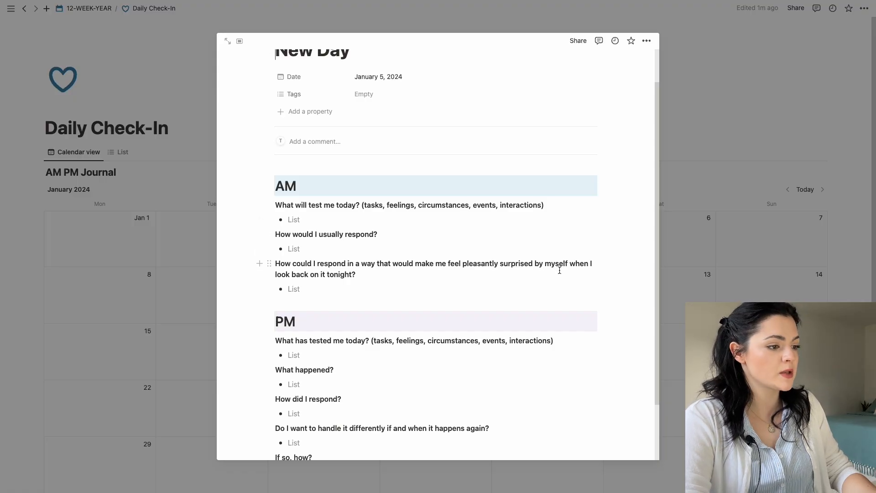
pyautogui.scroll(-3)
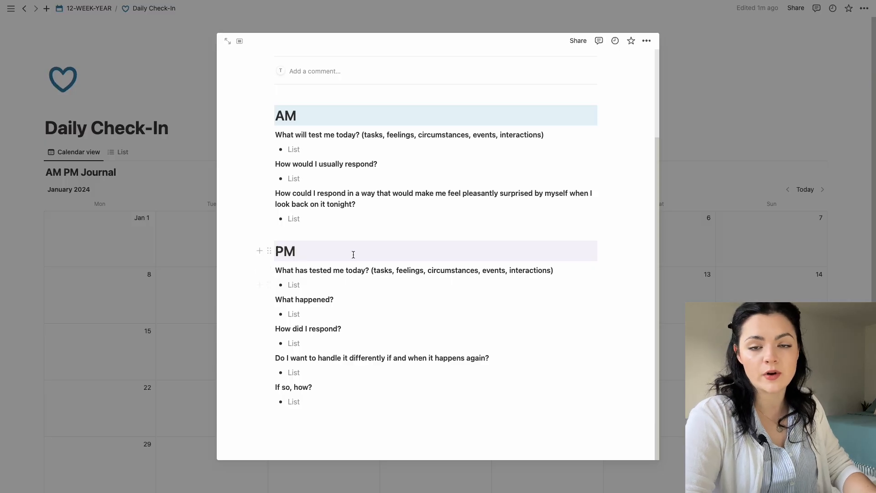
pyautogui.moveTo(530, 359)
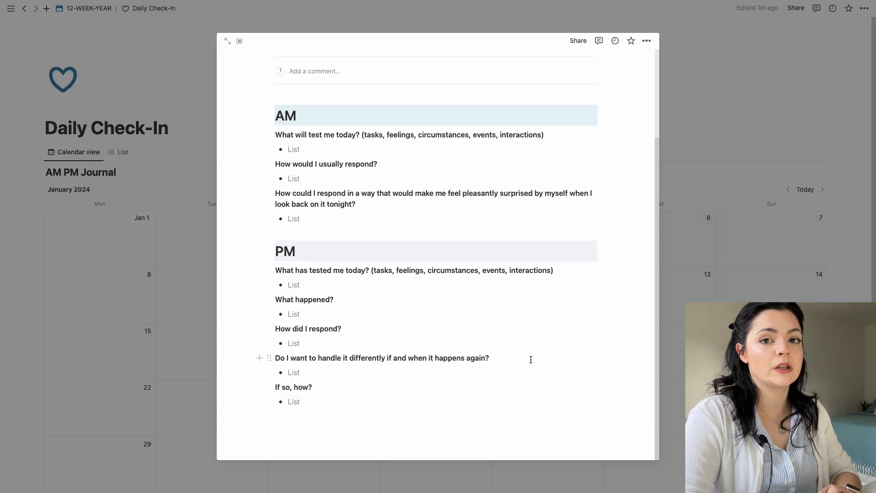
pyautogui.moveTo(373, 381)
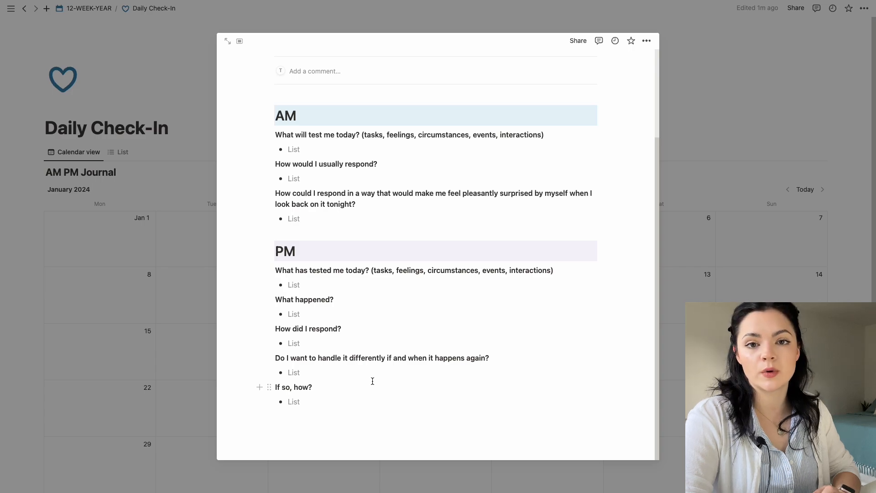
pyautogui.moveTo(406, 226)
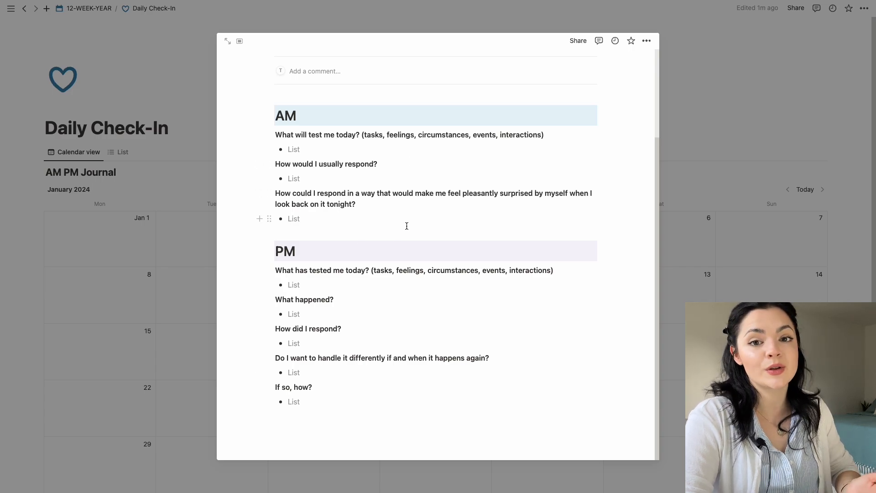
pyautogui.scroll(3)
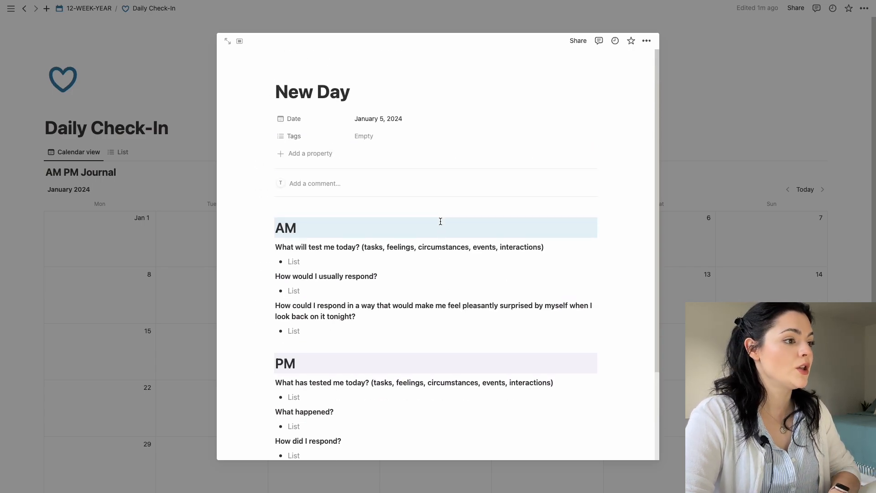